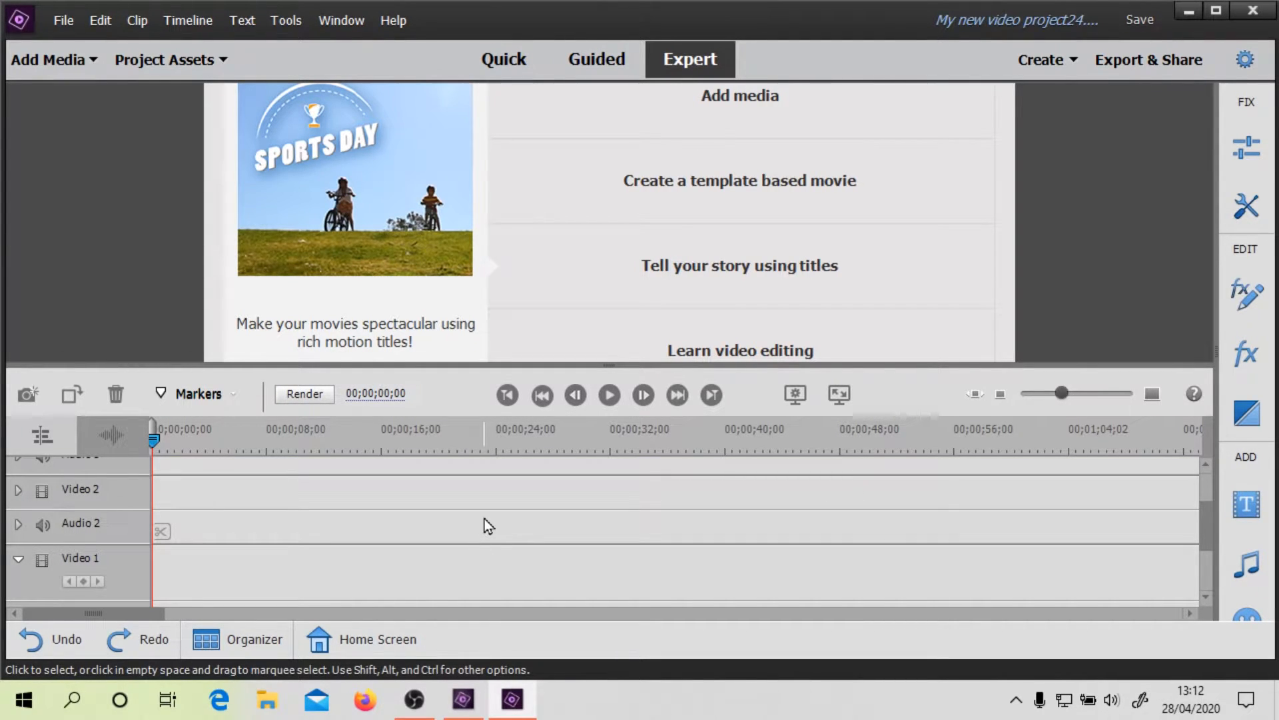
- Import ball.png into the project and move its clip up to the Video 2 track
click(167, 59)
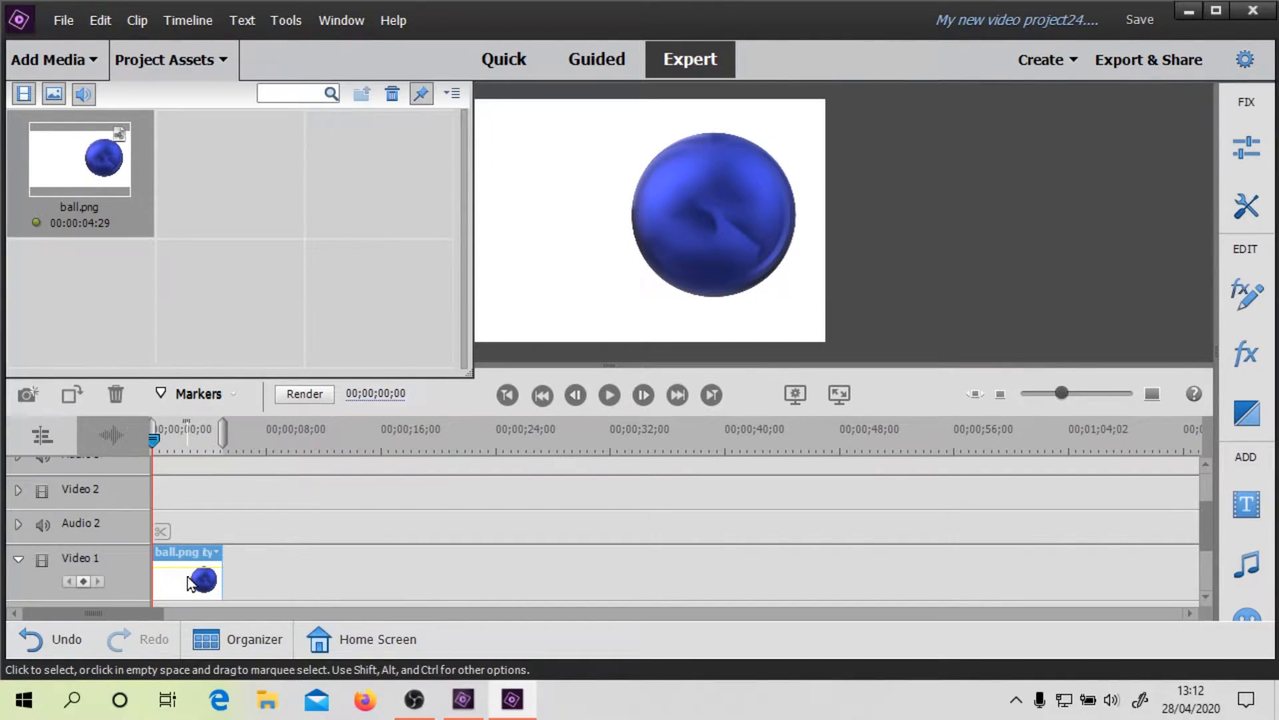
drag(195, 579, 196, 492)
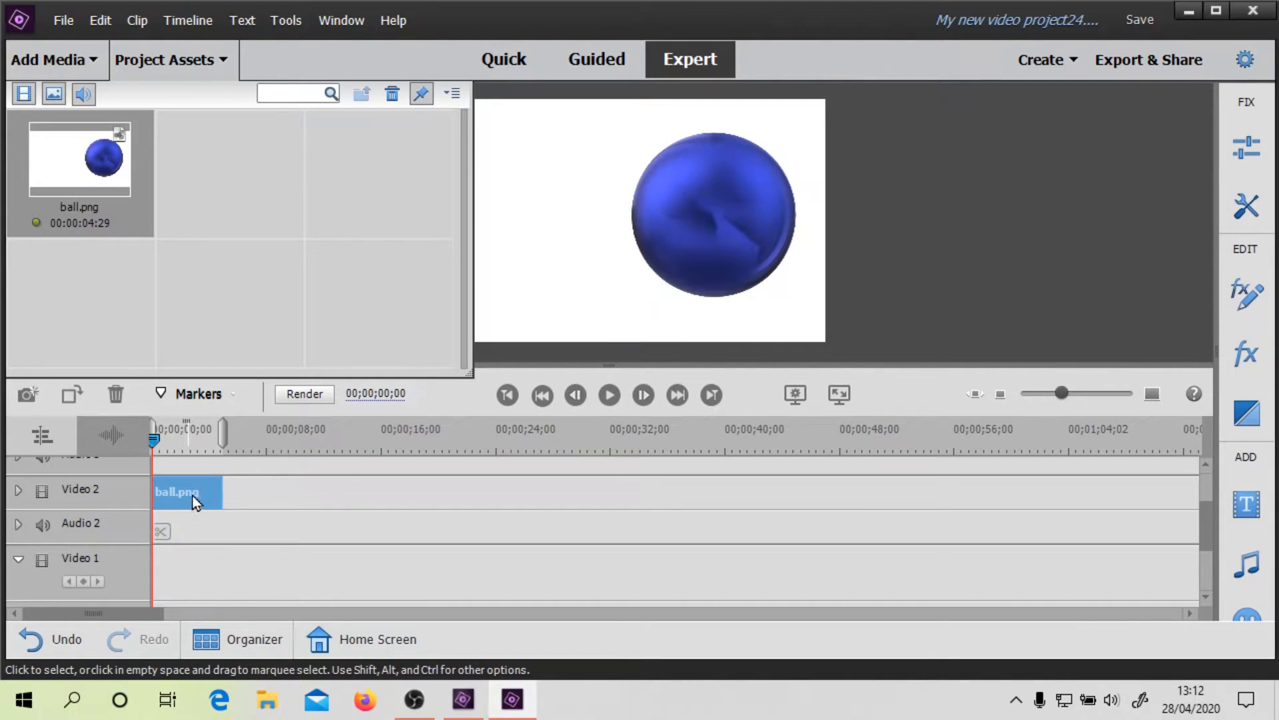
- Create a light blue Color Matte and place it on Video 1 beneath the ball clip
click(452, 92)
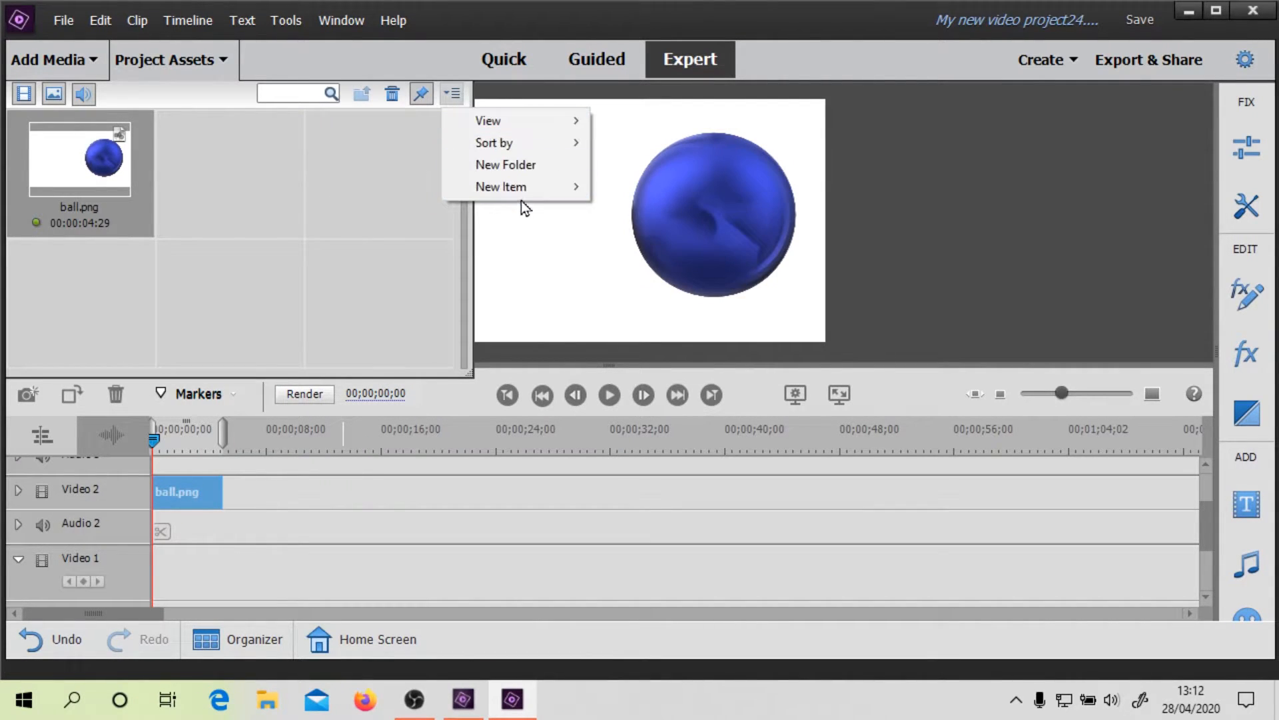
mouse_move(457, 110)
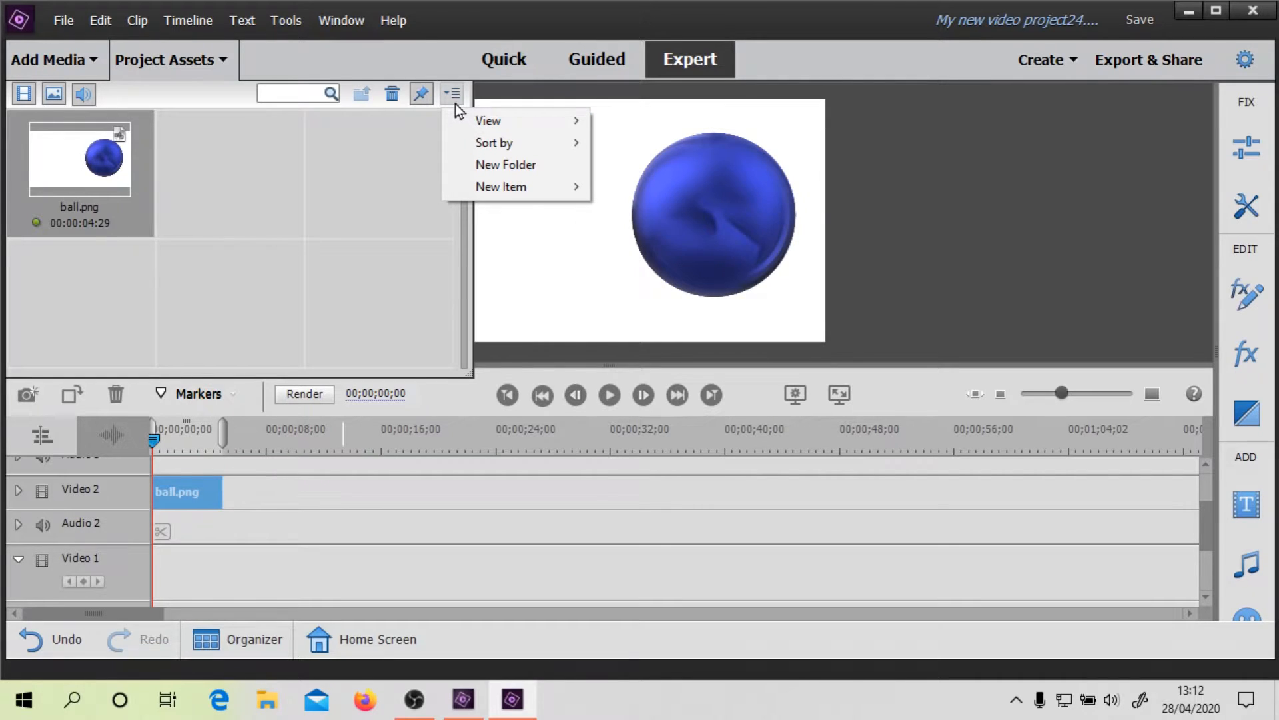
mouse_move(505, 187)
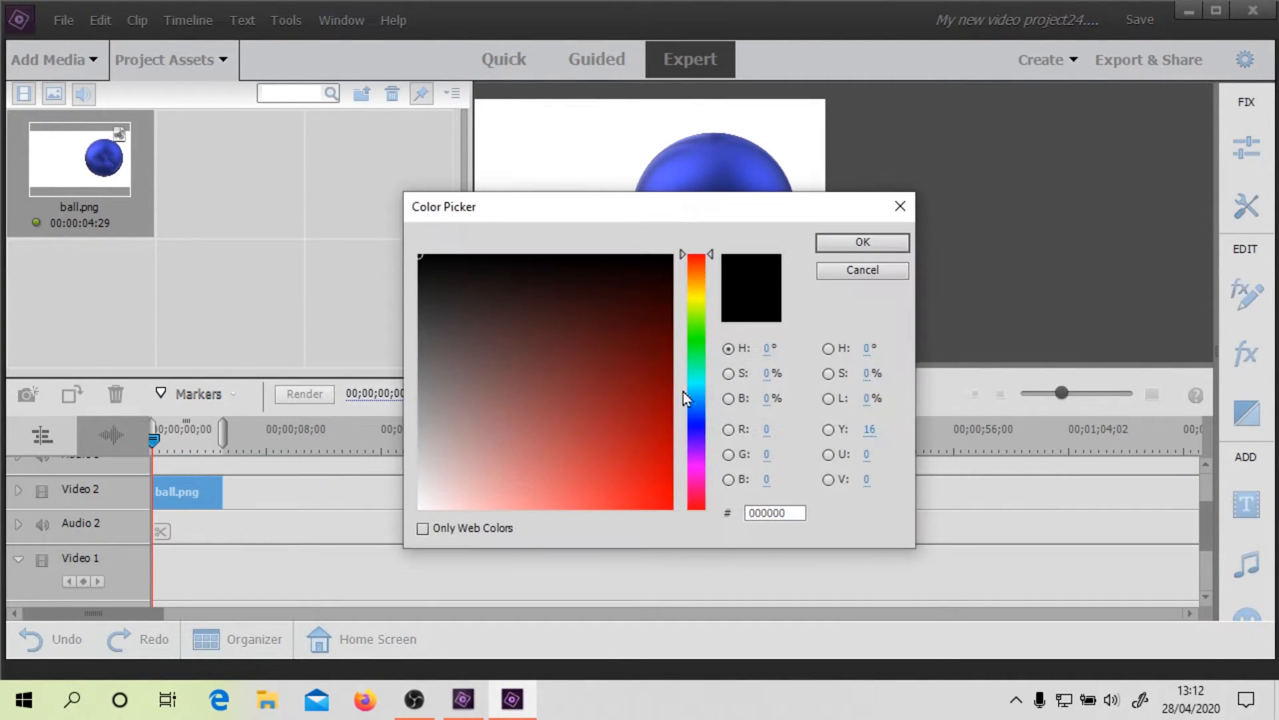
click(588, 481)
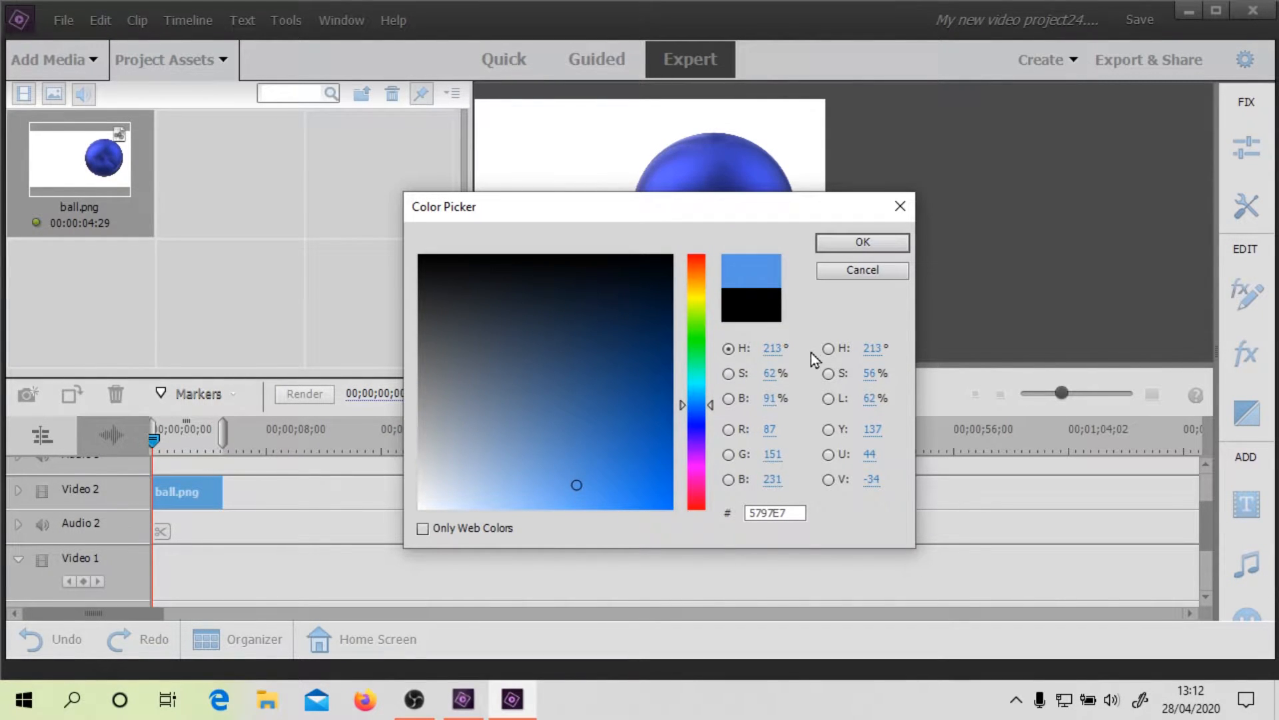
click(861, 241)
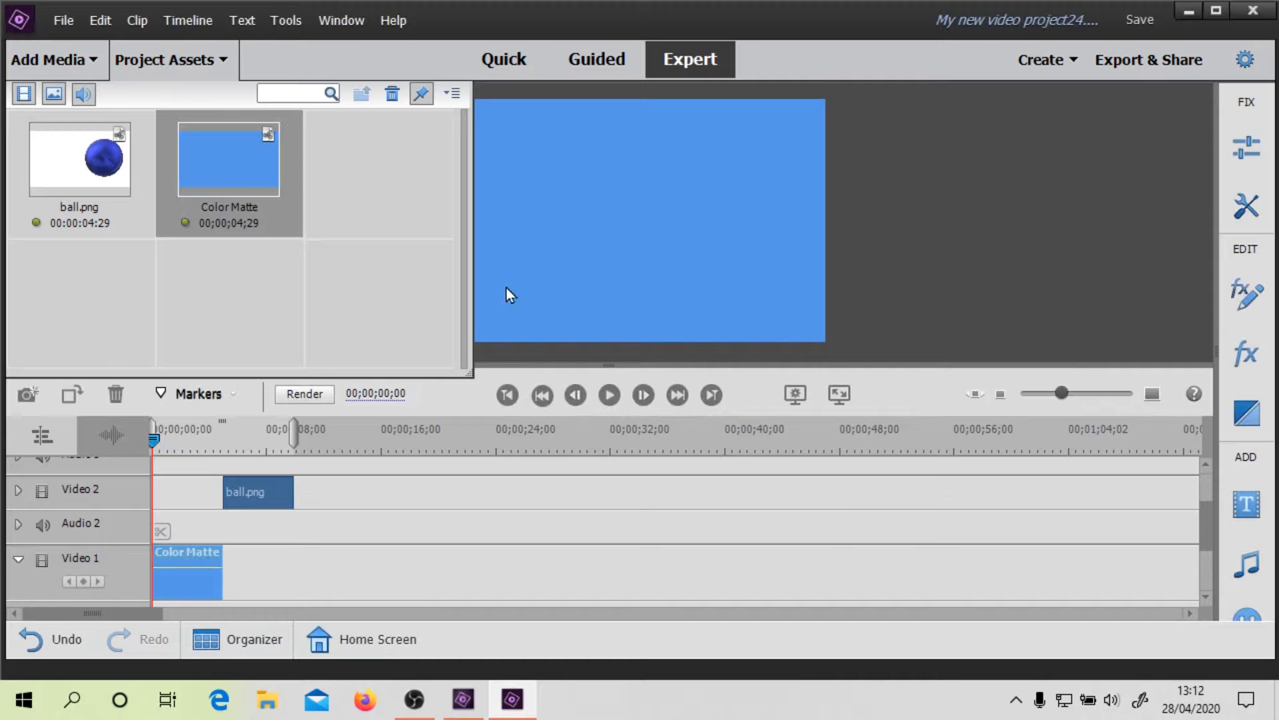
click(257, 492)
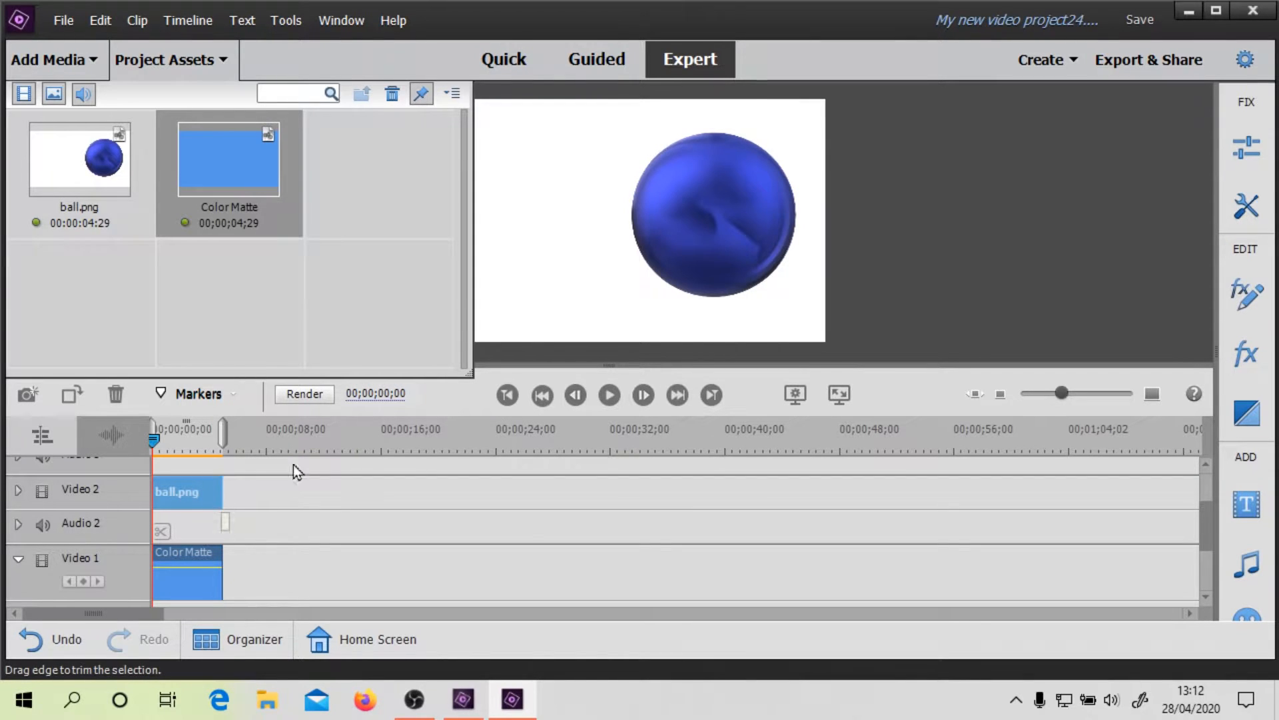
- Stretch the ball clip much longer and extend the Color Matte to match its duration
drag(220, 491, 534, 487)
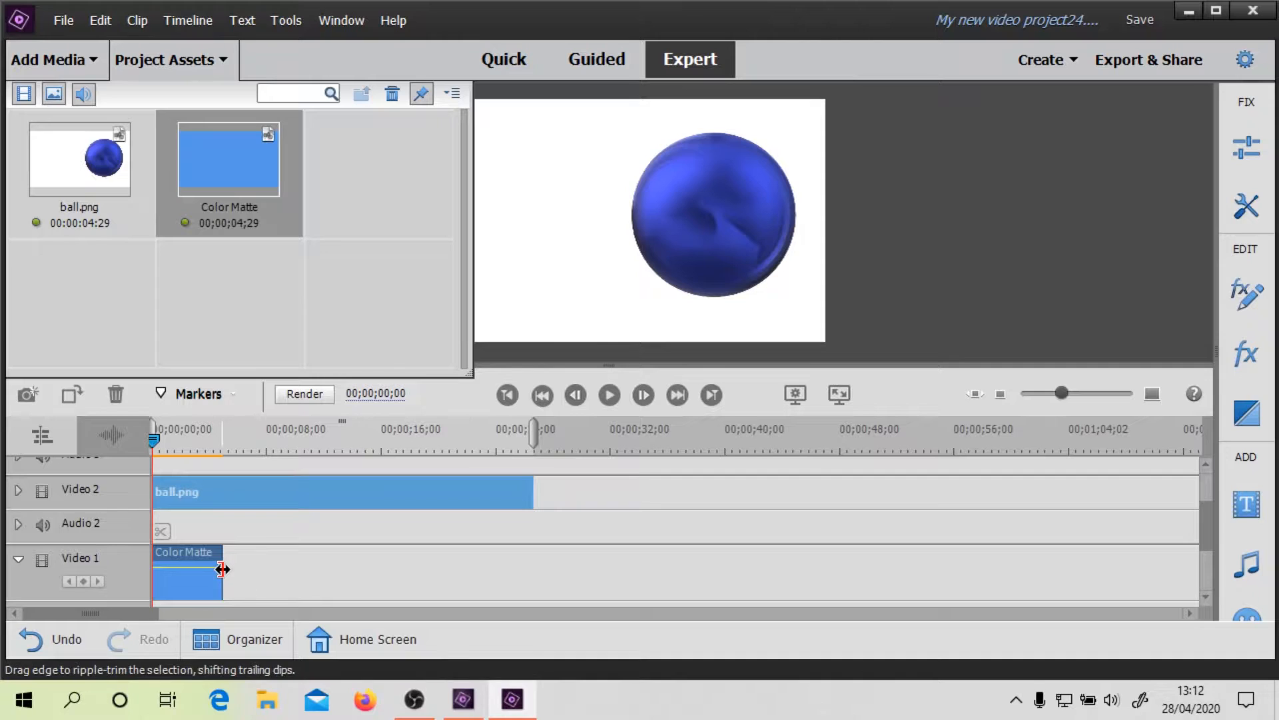
drag(222, 568, 531, 575)
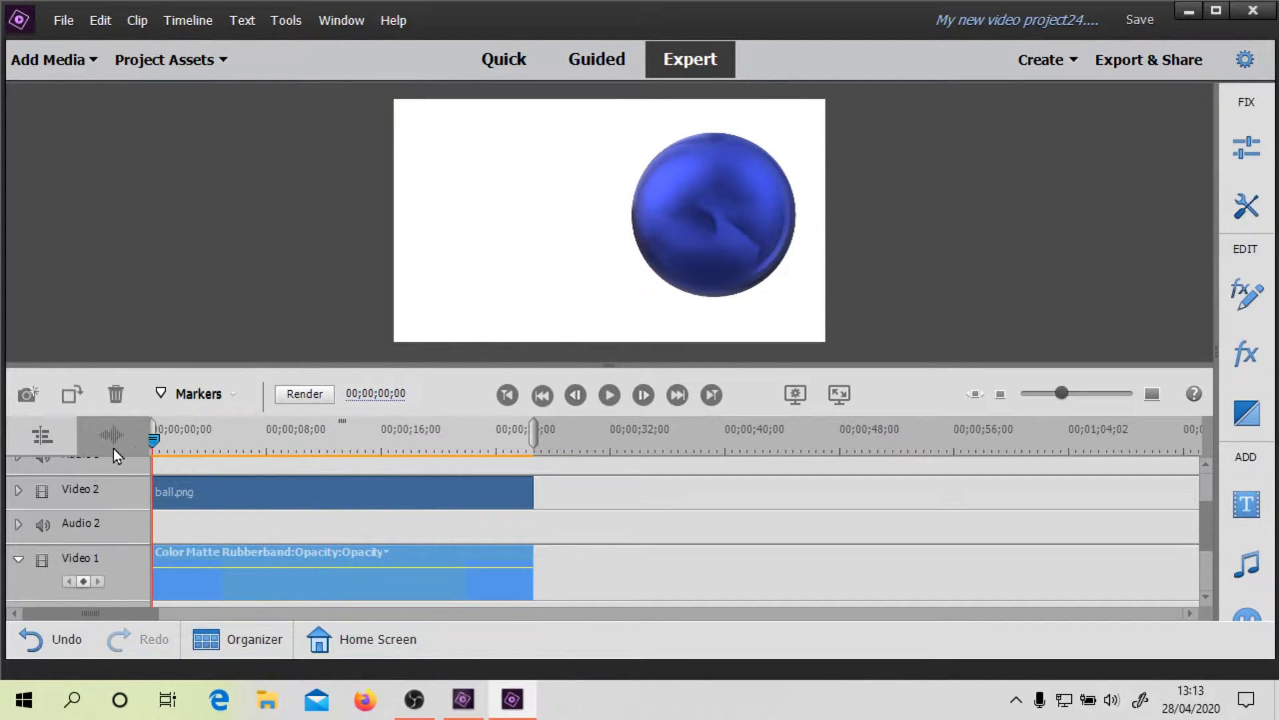
click(204, 492)
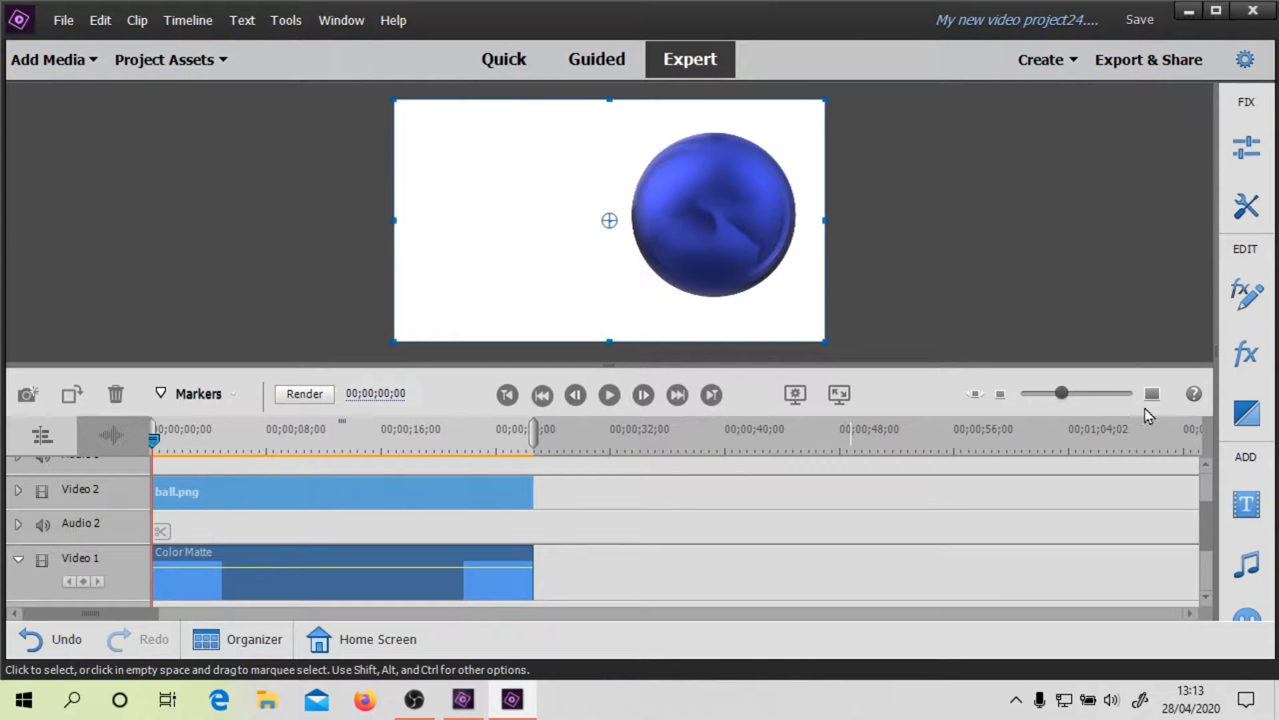
- Apply the Videomerge effect to ball.png with Select Color enabled to key out the white
click(1246, 353)
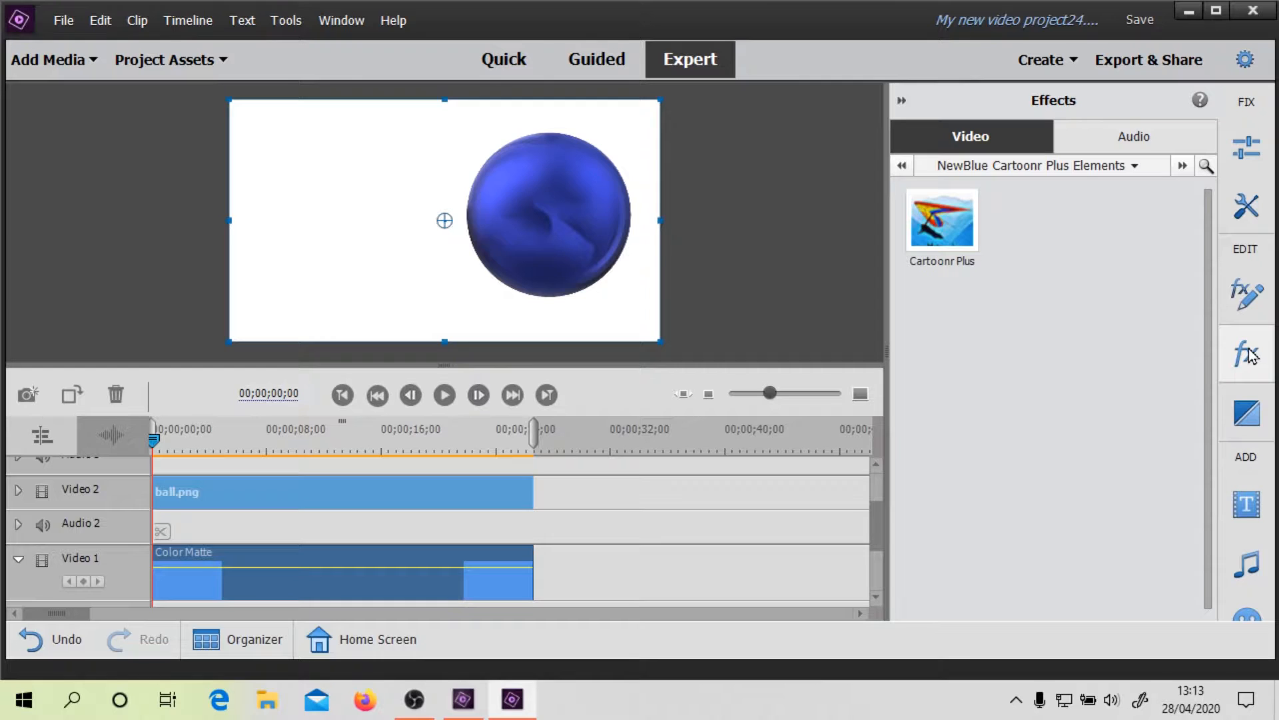
mouse_move(1106, 245)
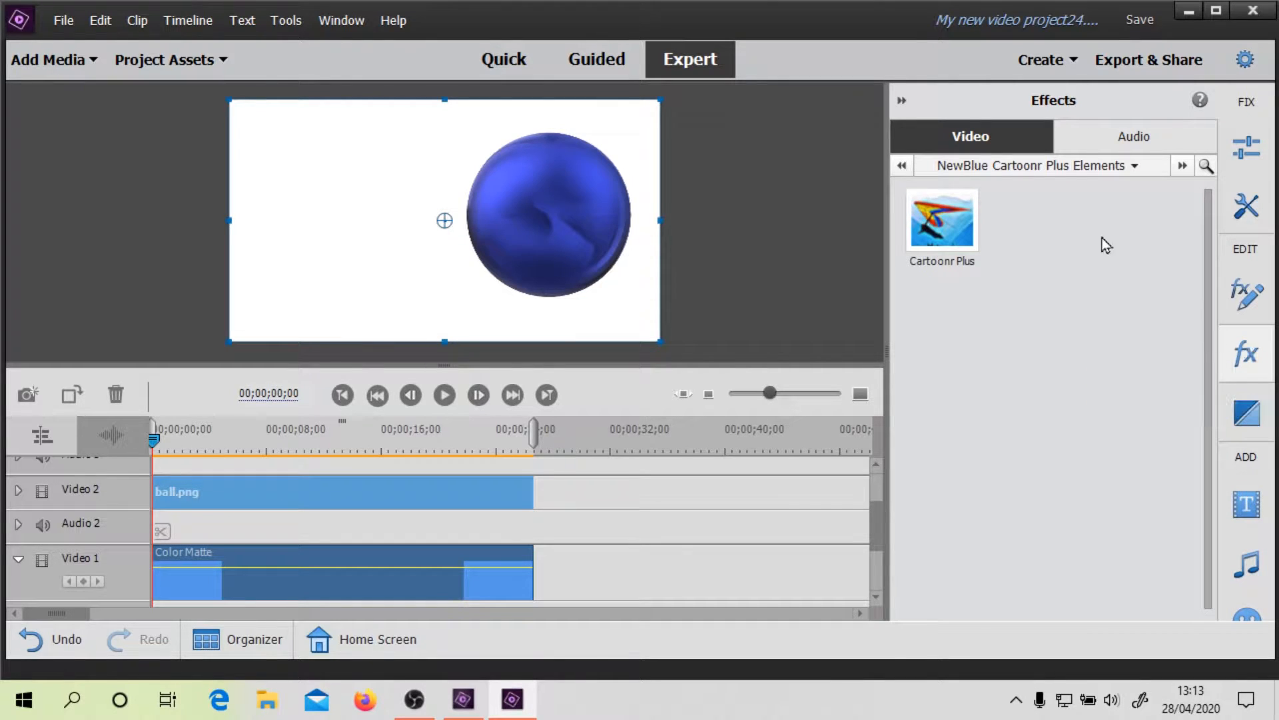
click(1031, 165)
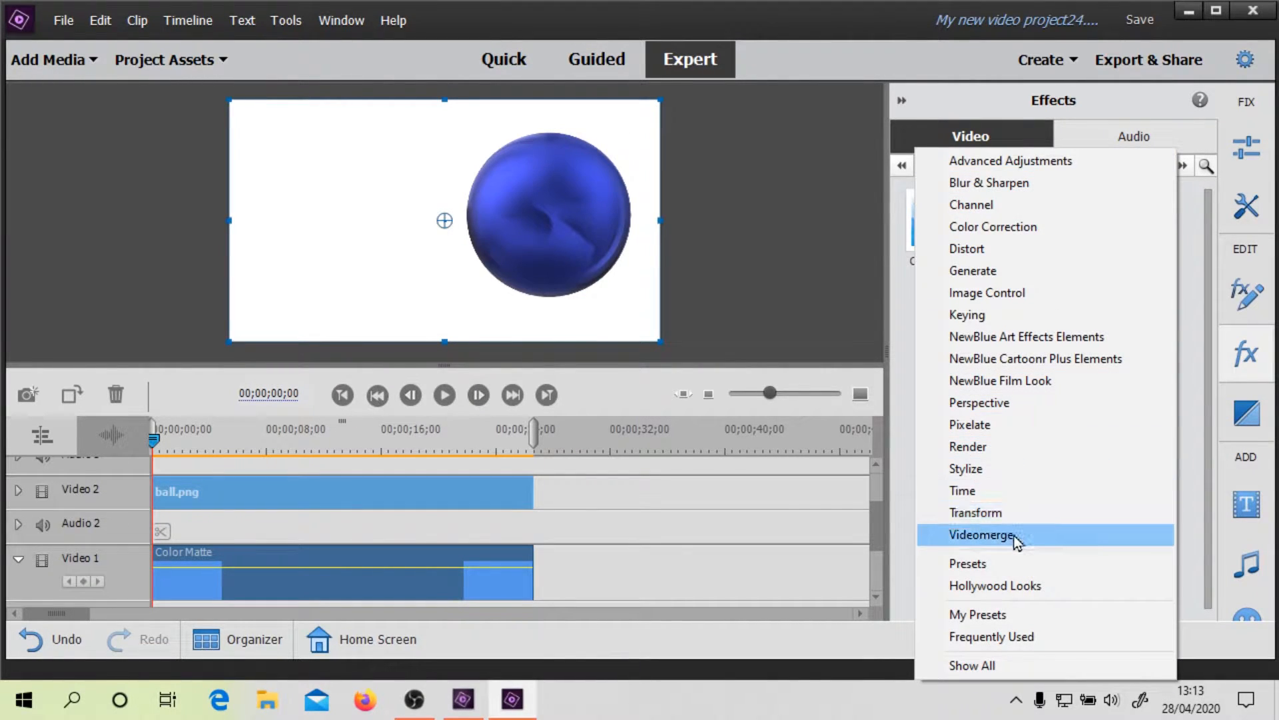
click(981, 534)
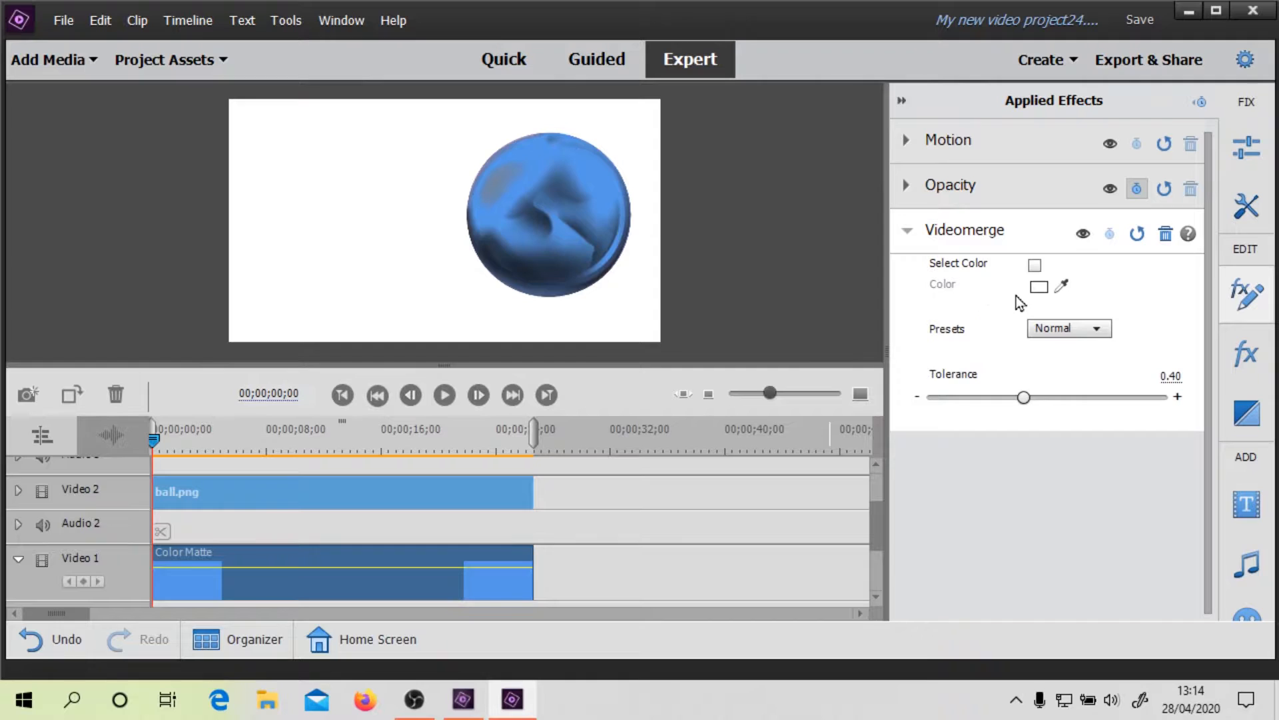
click(1035, 265)
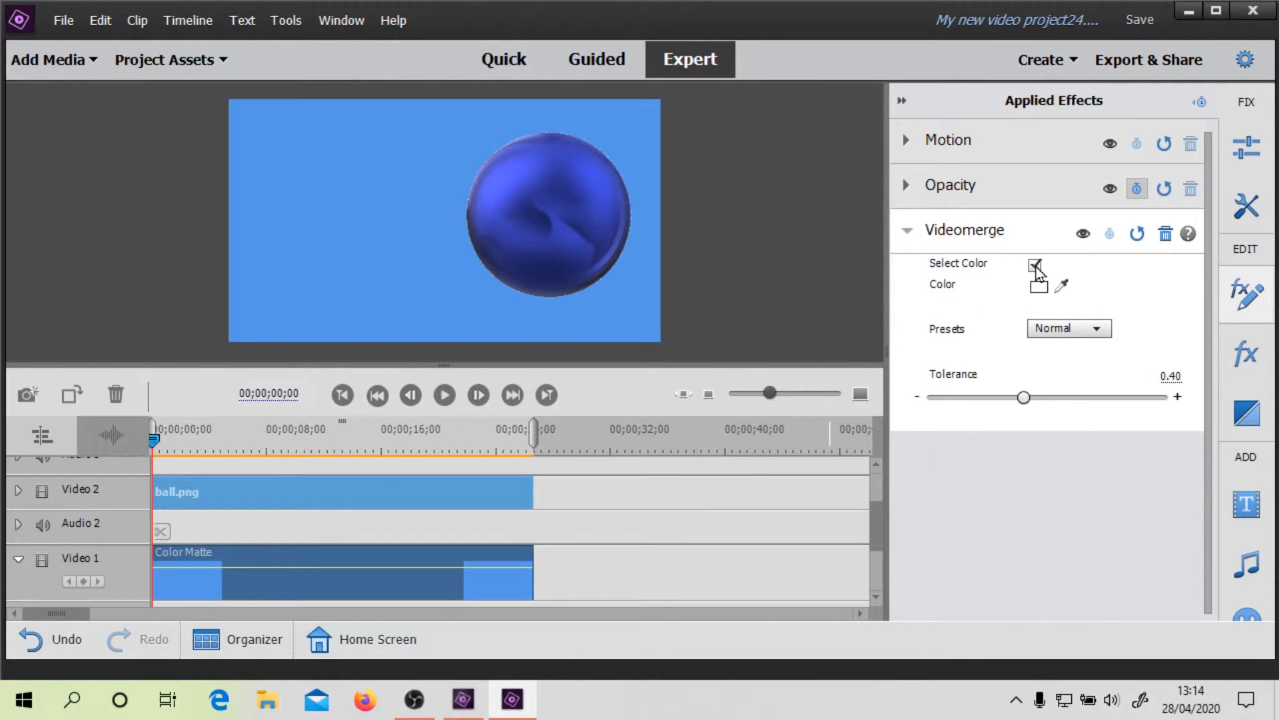
click(1035, 264)
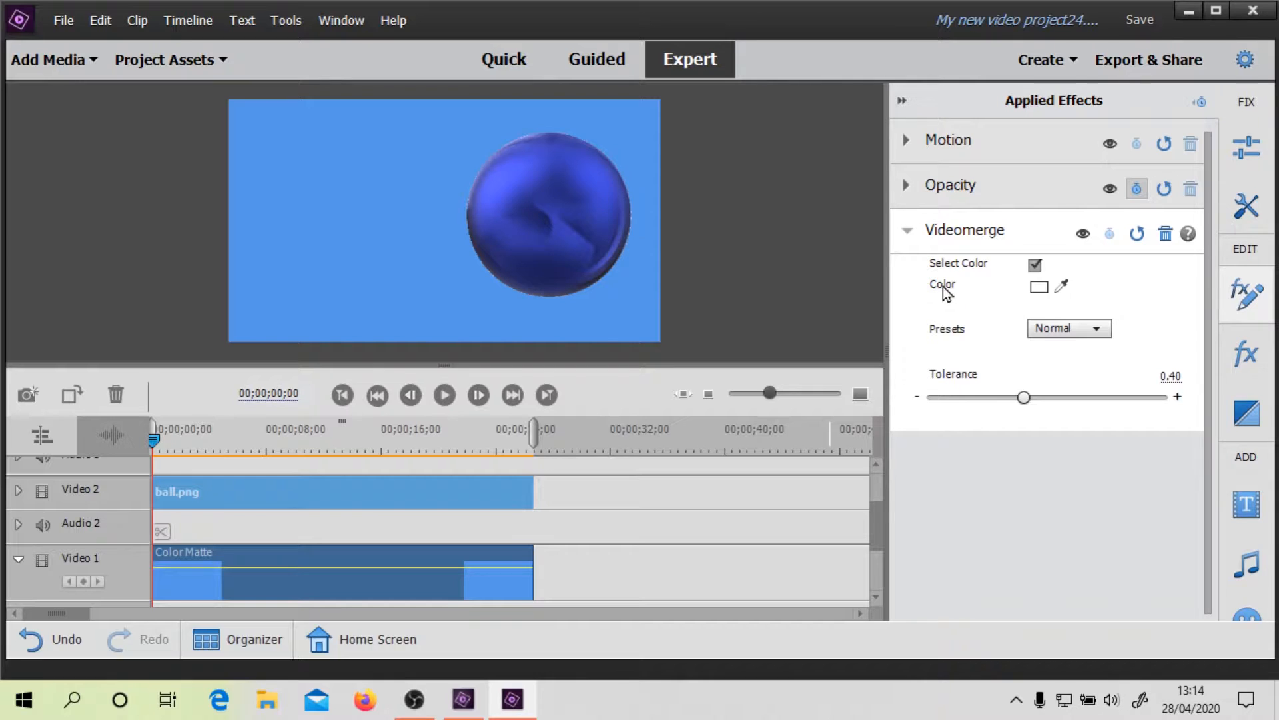
mouse_move(969, 327)
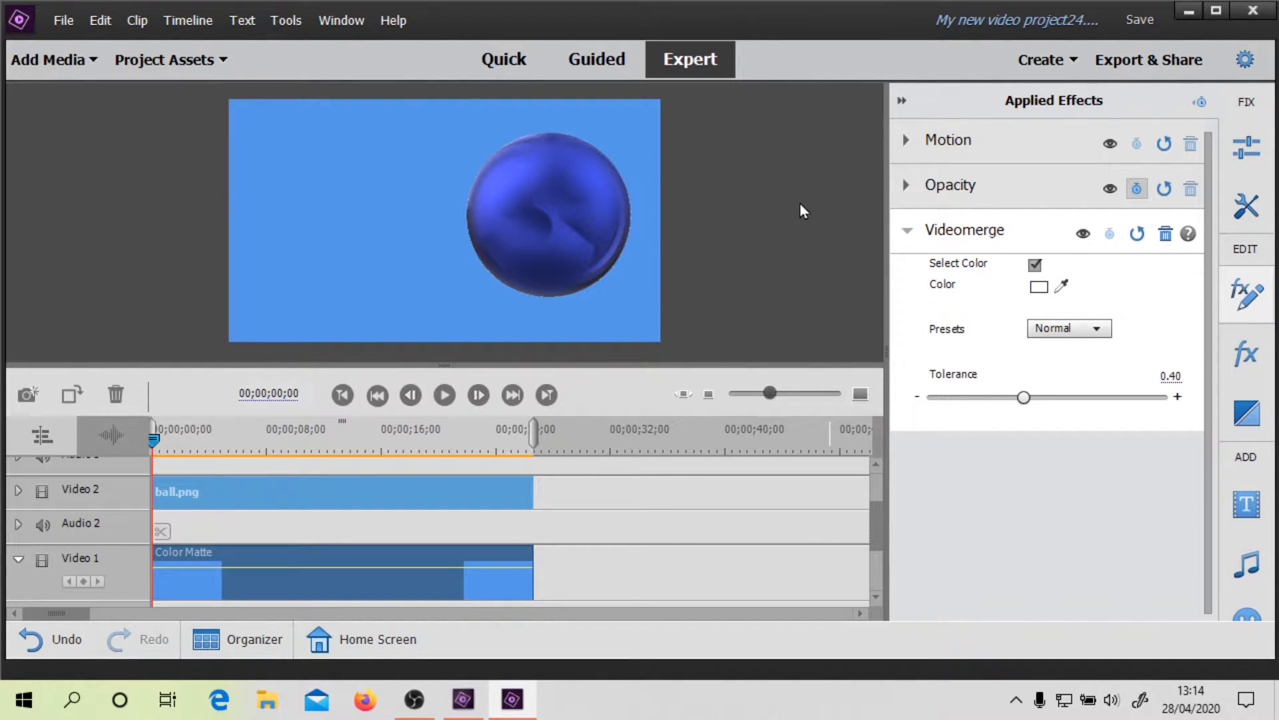
mouse_move(544, 247)
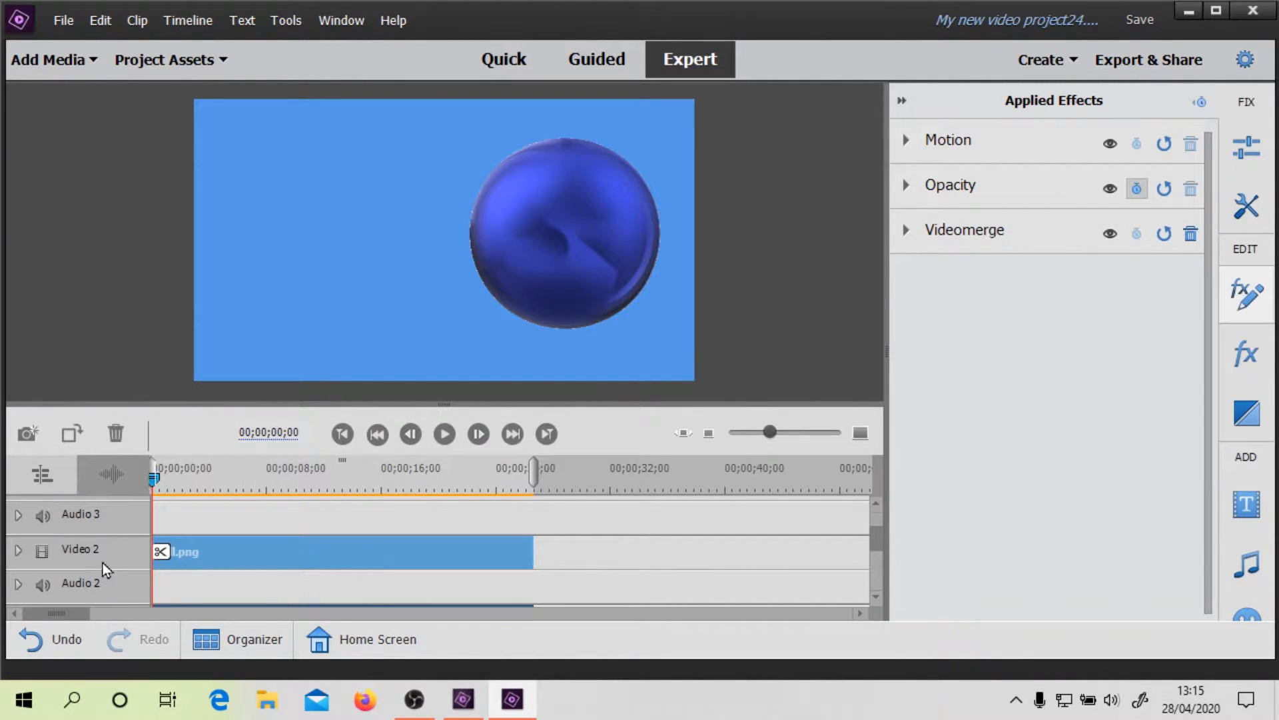
mouse_move(18, 556)
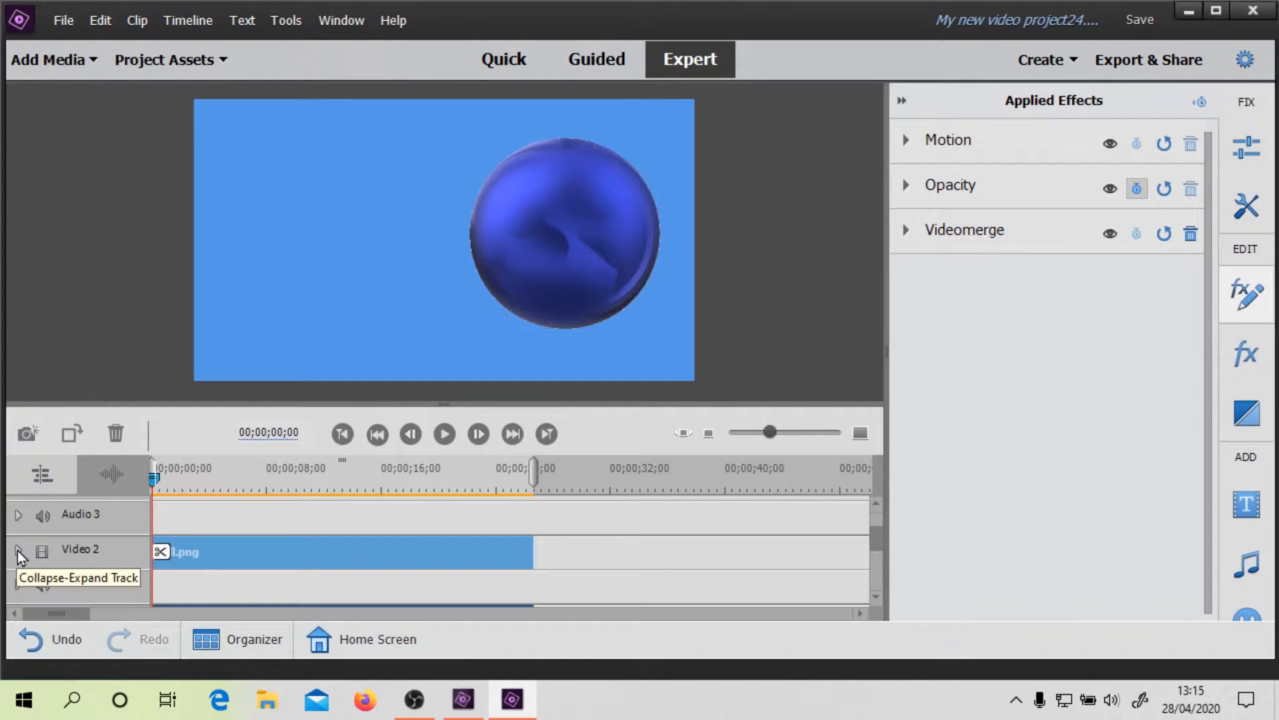
- Expand the Video 2 track and switch the ball clip's rubberband to Motion: Scale
click(18, 549)
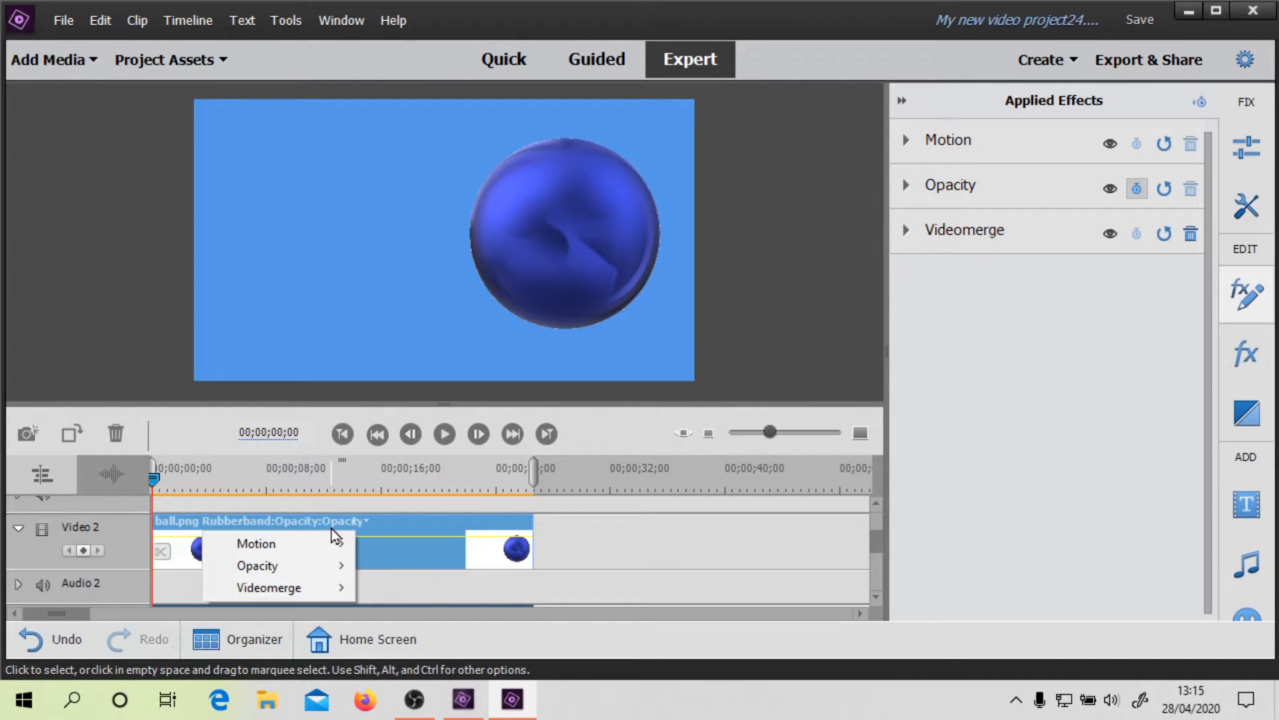
mouse_move(256, 544)
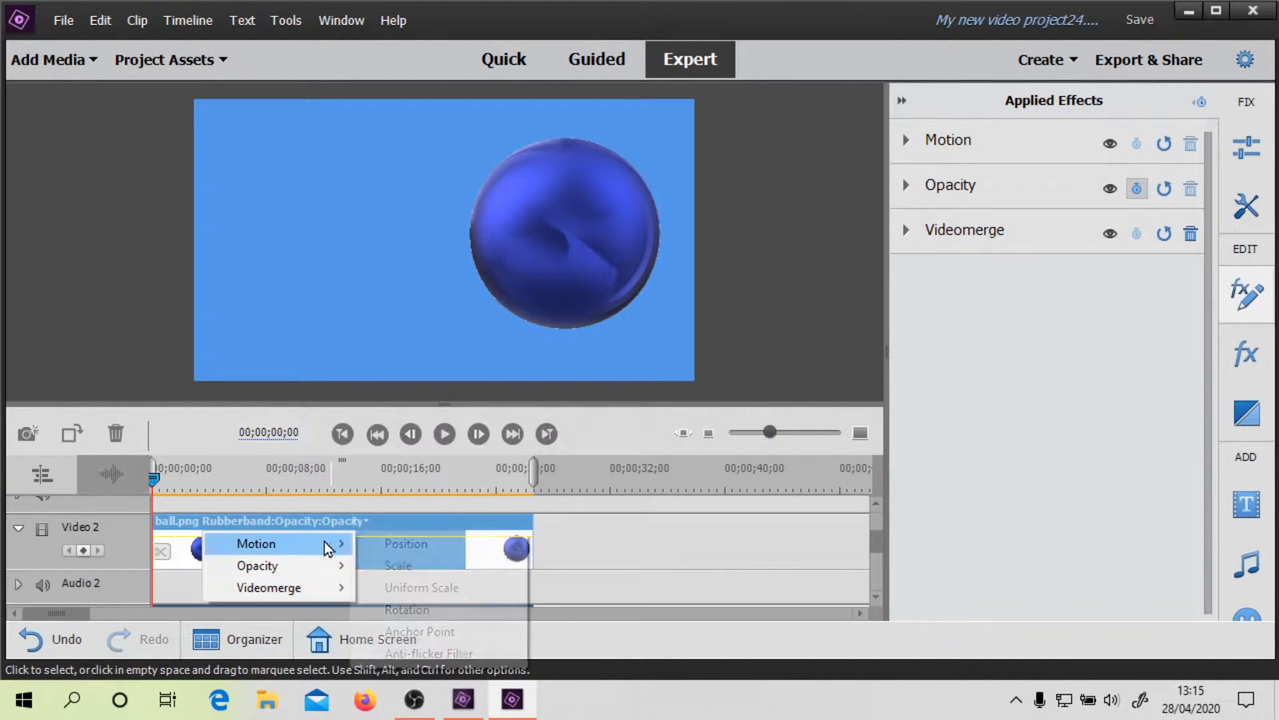
mouse_move(423, 565)
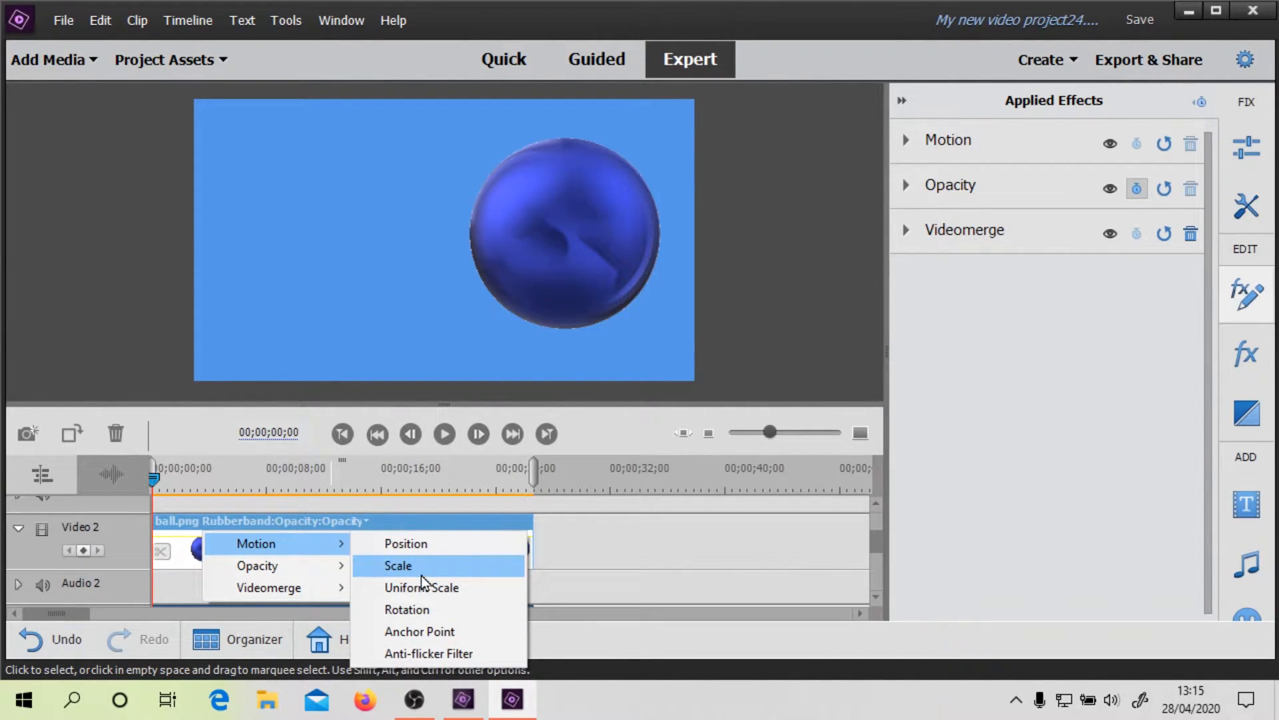
click(398, 564)
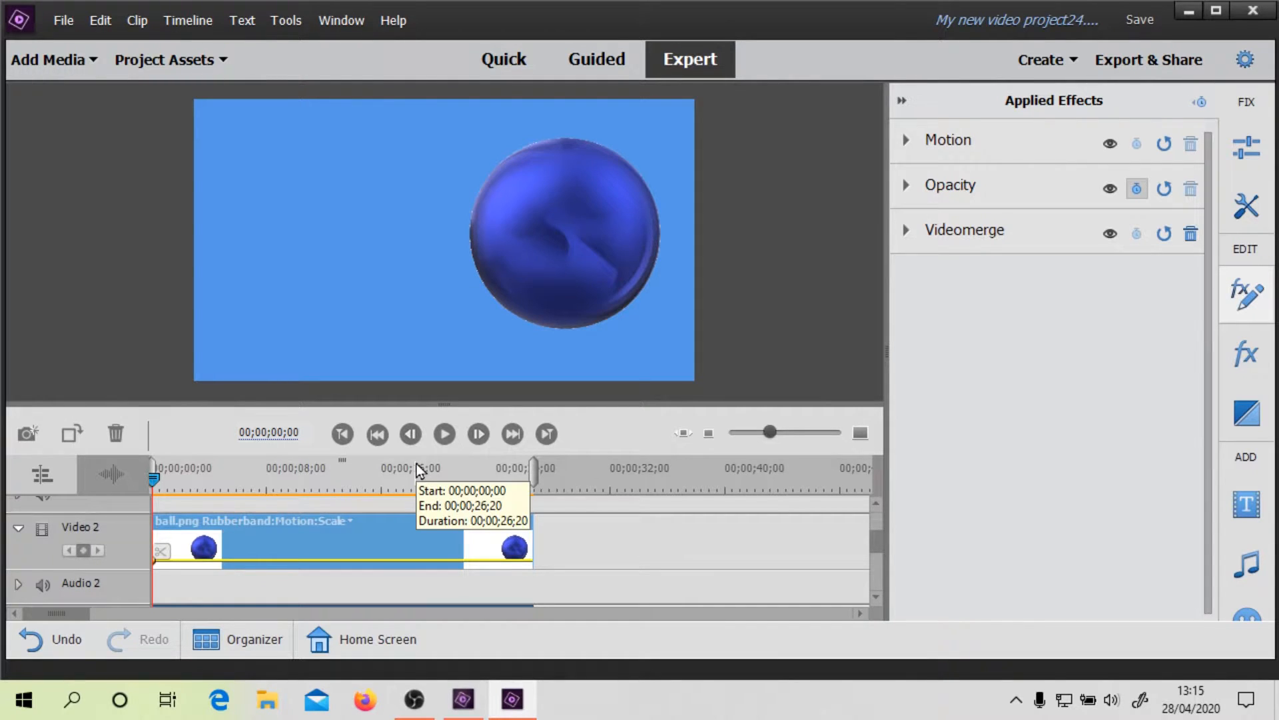
mouse_move(970, 334)
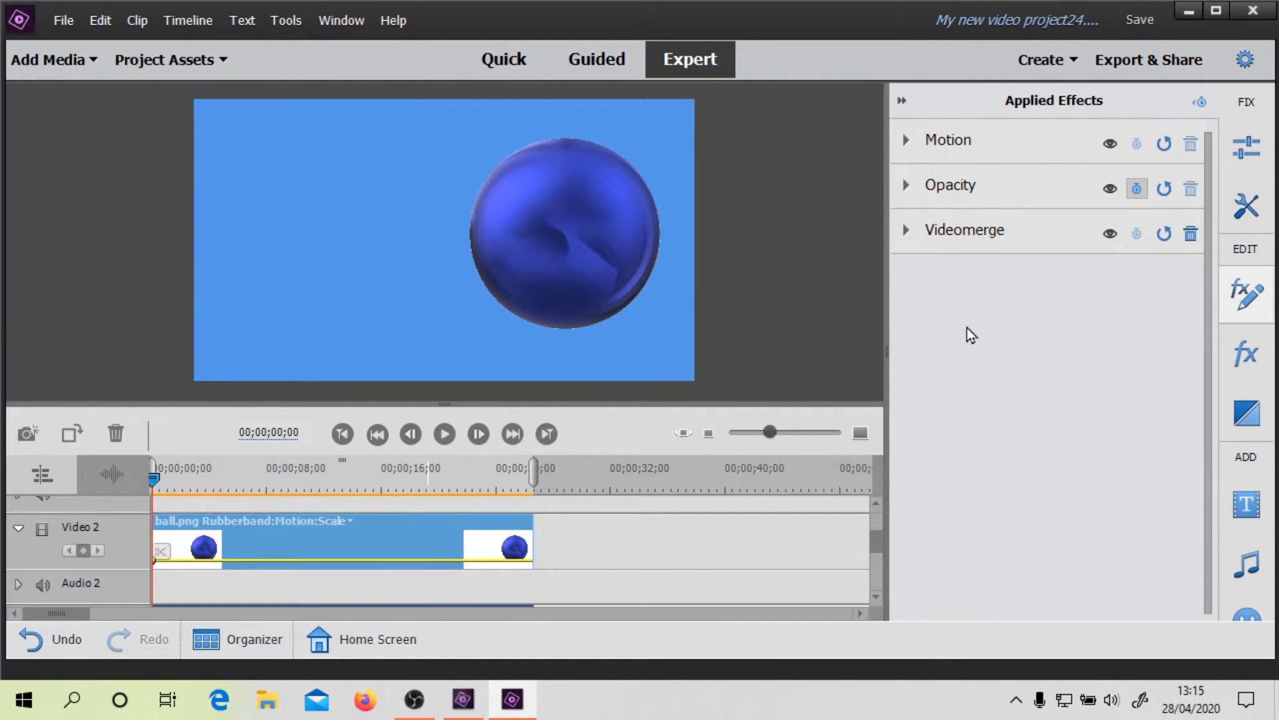
mouse_move(1004, 328)
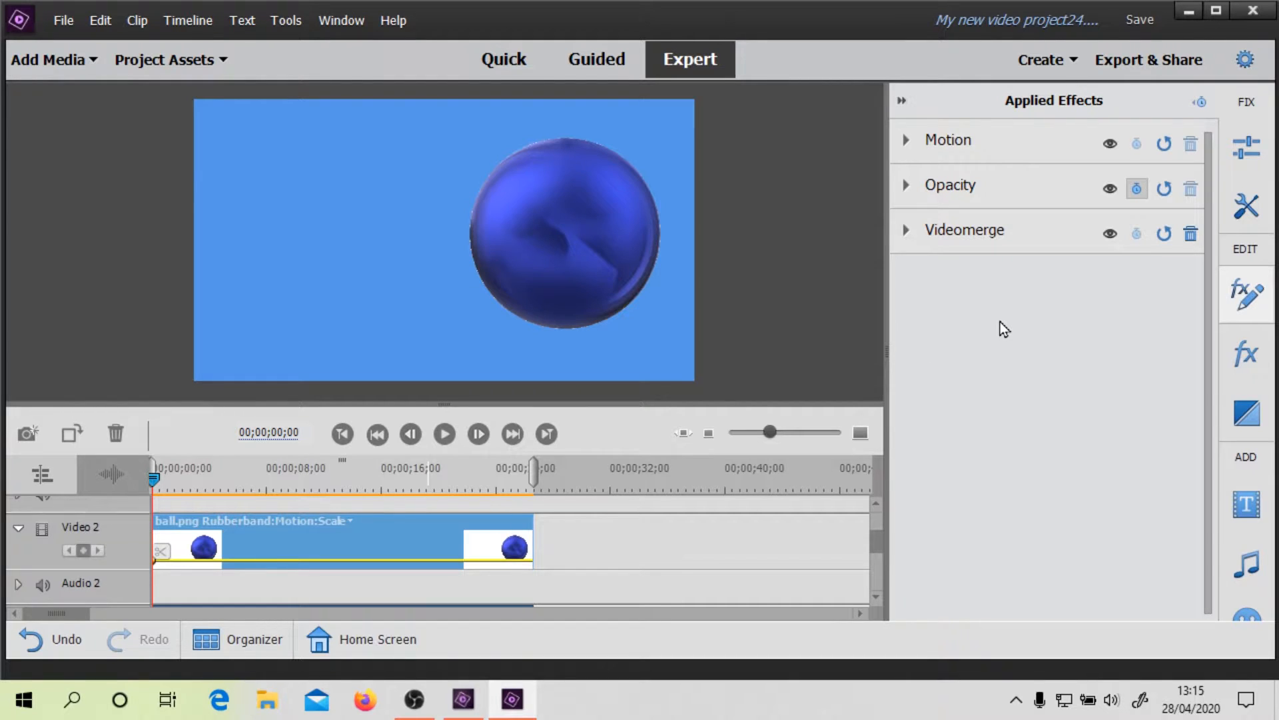
- In Motion settings, try Scale at 200, then set it to 0 at the clip's first frame
click(906, 139)
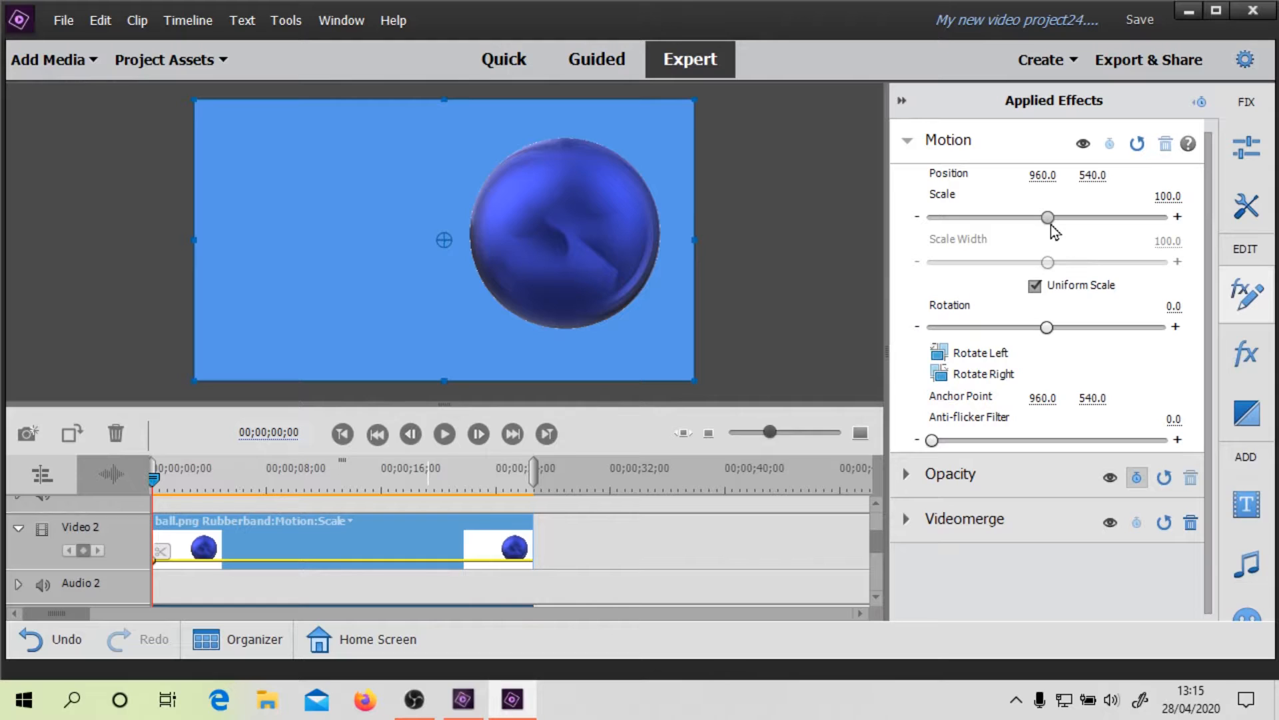
drag(1047, 217, 1022, 217)
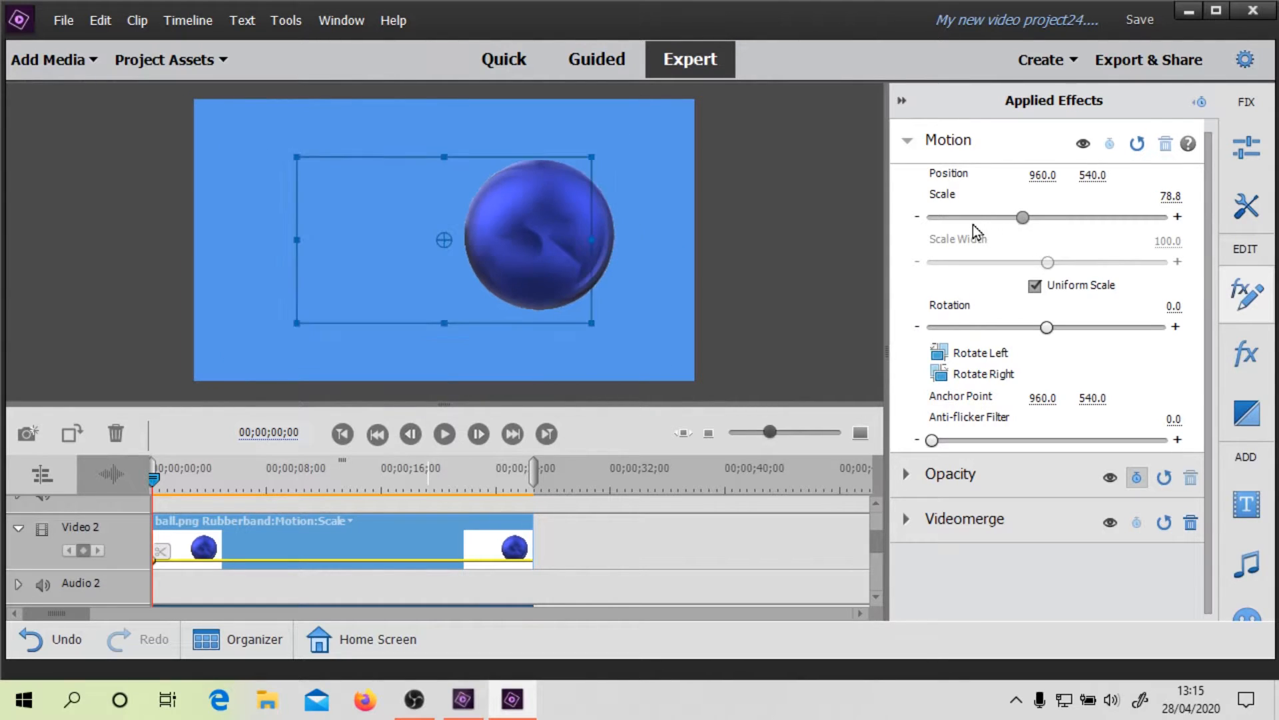
drag(1022, 218, 932, 218)
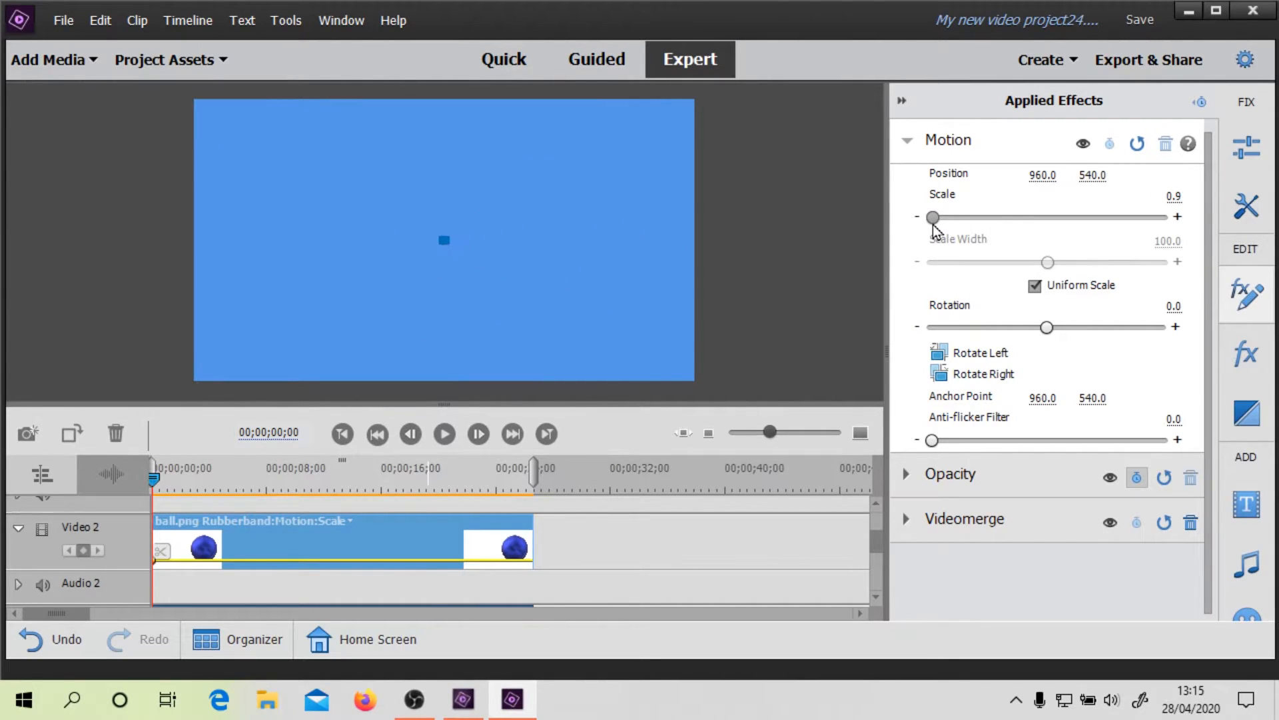
mouse_move(559, 461)
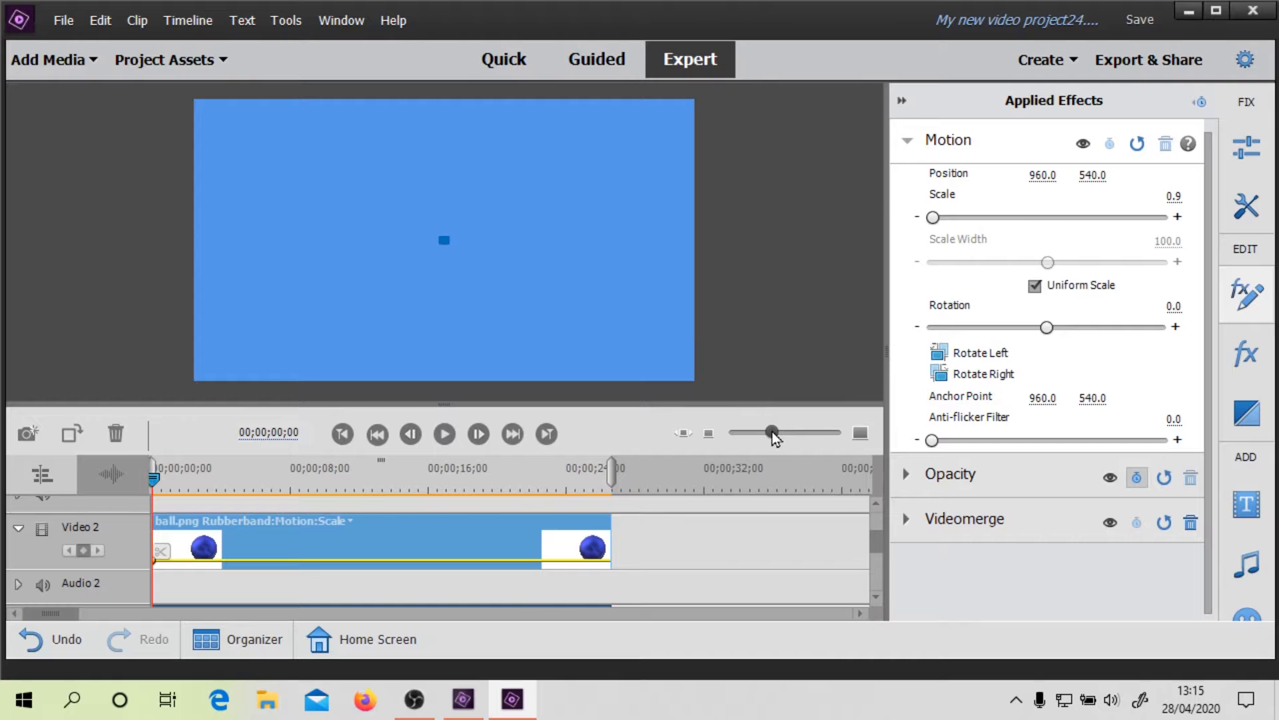
mouse_move(921, 382)
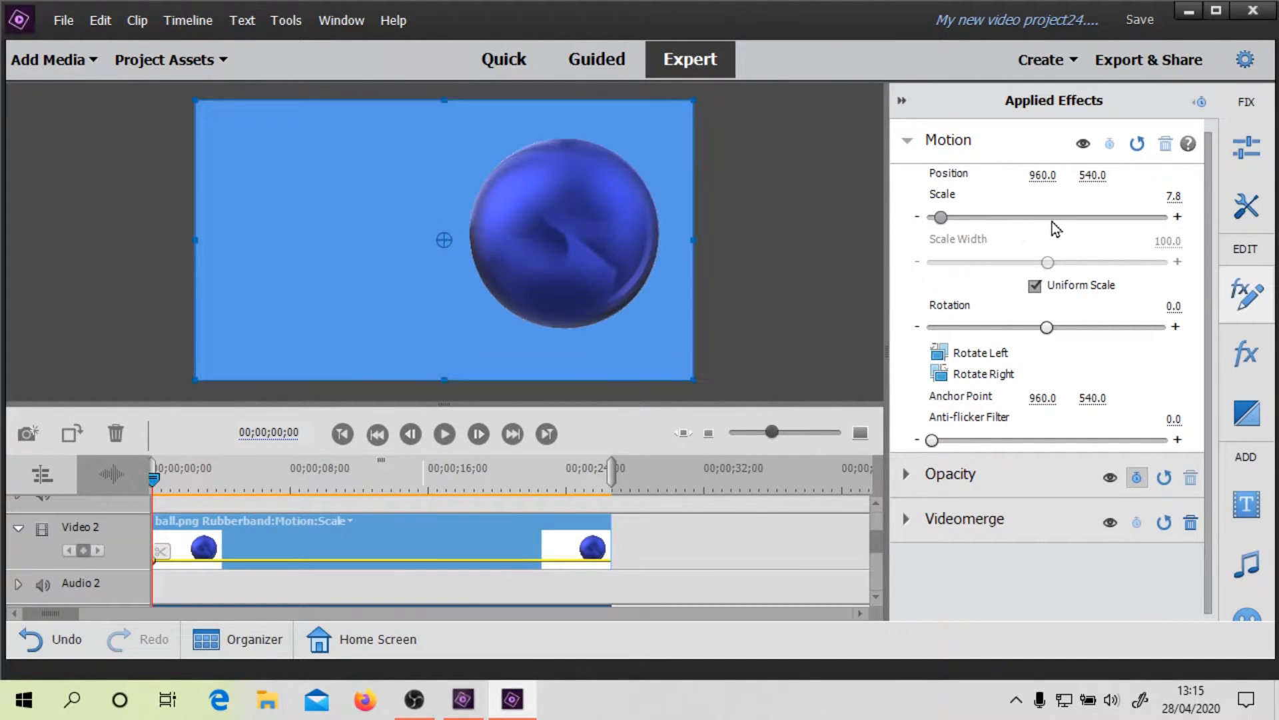
drag(938, 215, 1163, 216)
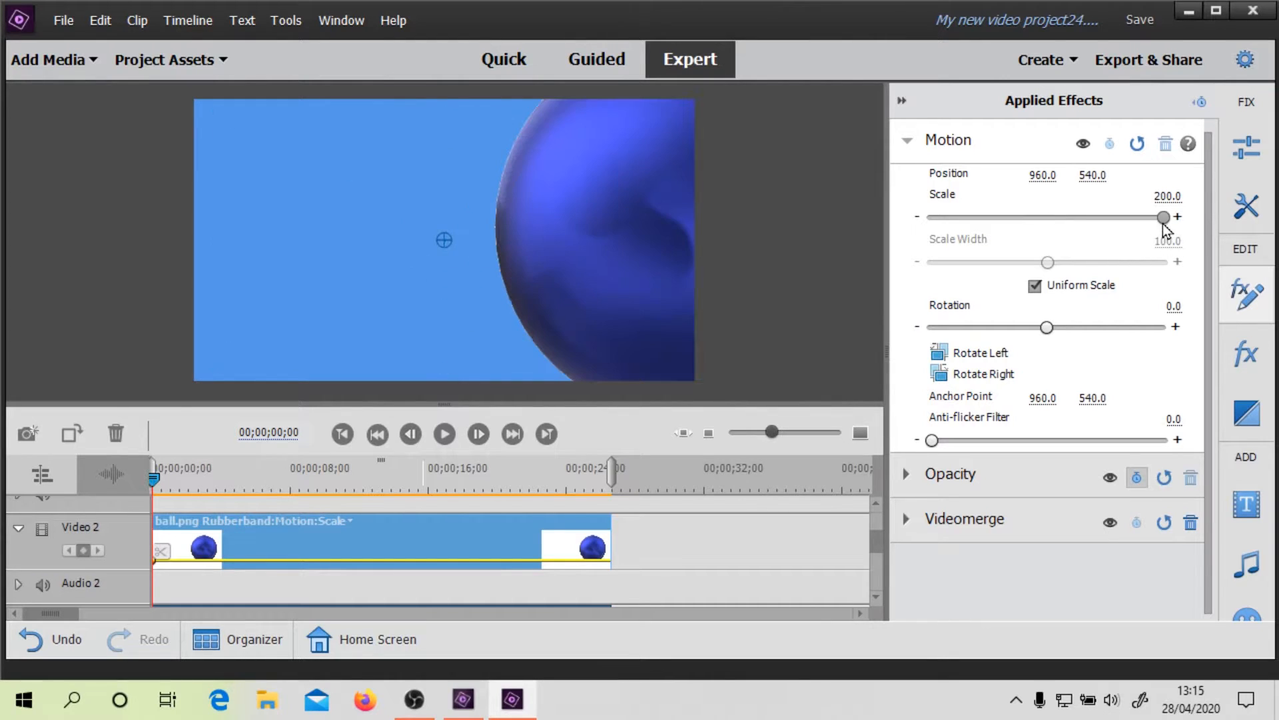
drag(1163, 216, 963, 215)
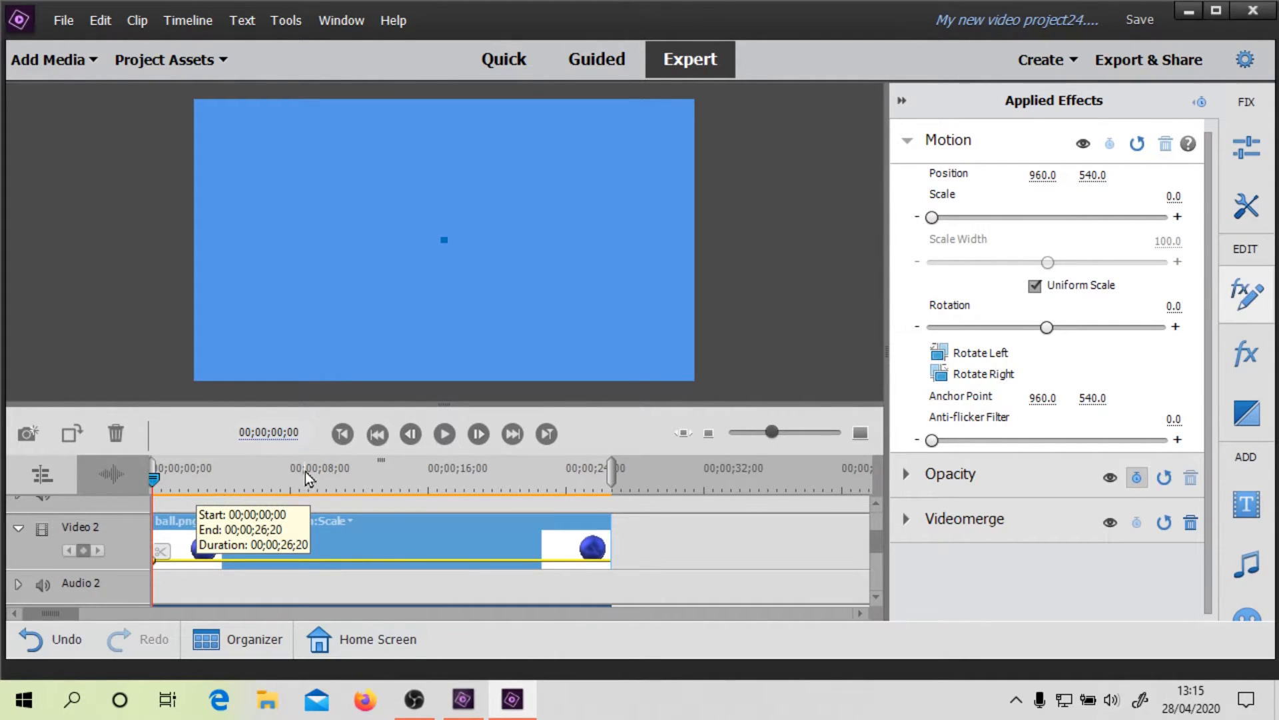
- Keyframe the ball's Scale to about 68 near 10 s and about 133 near 18 s
click(329, 479)
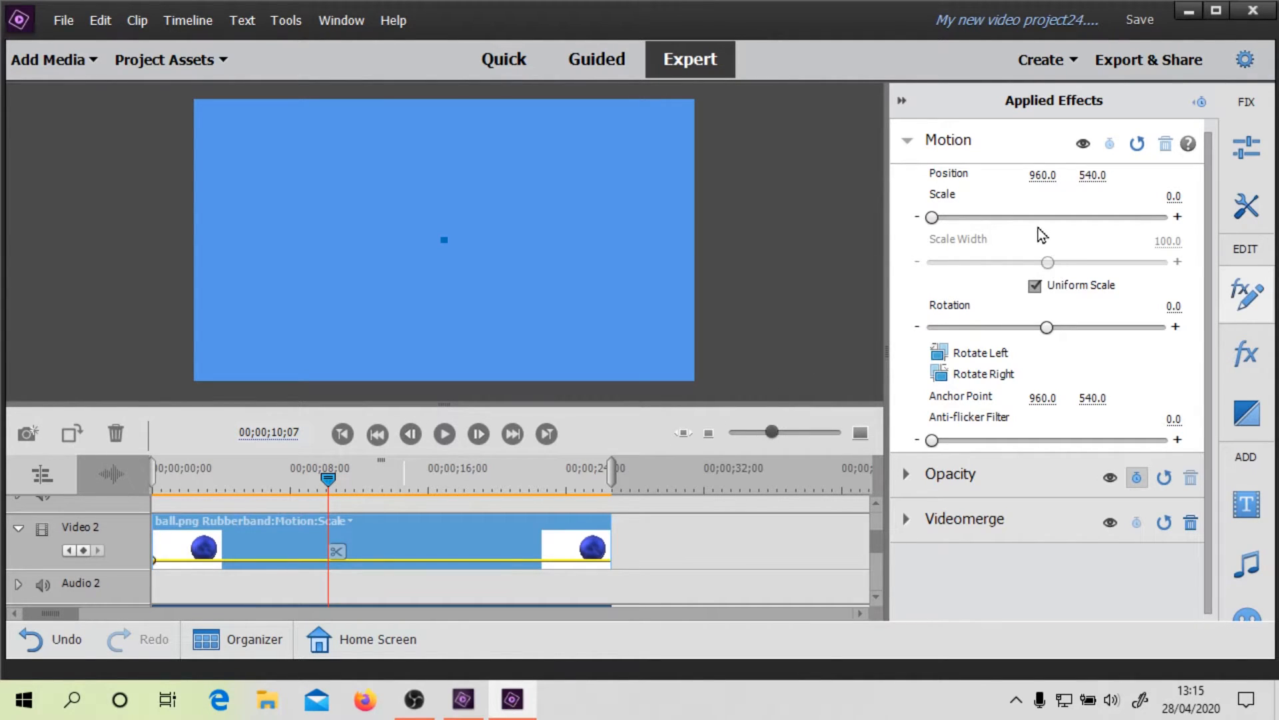
drag(930, 218, 1009, 217)
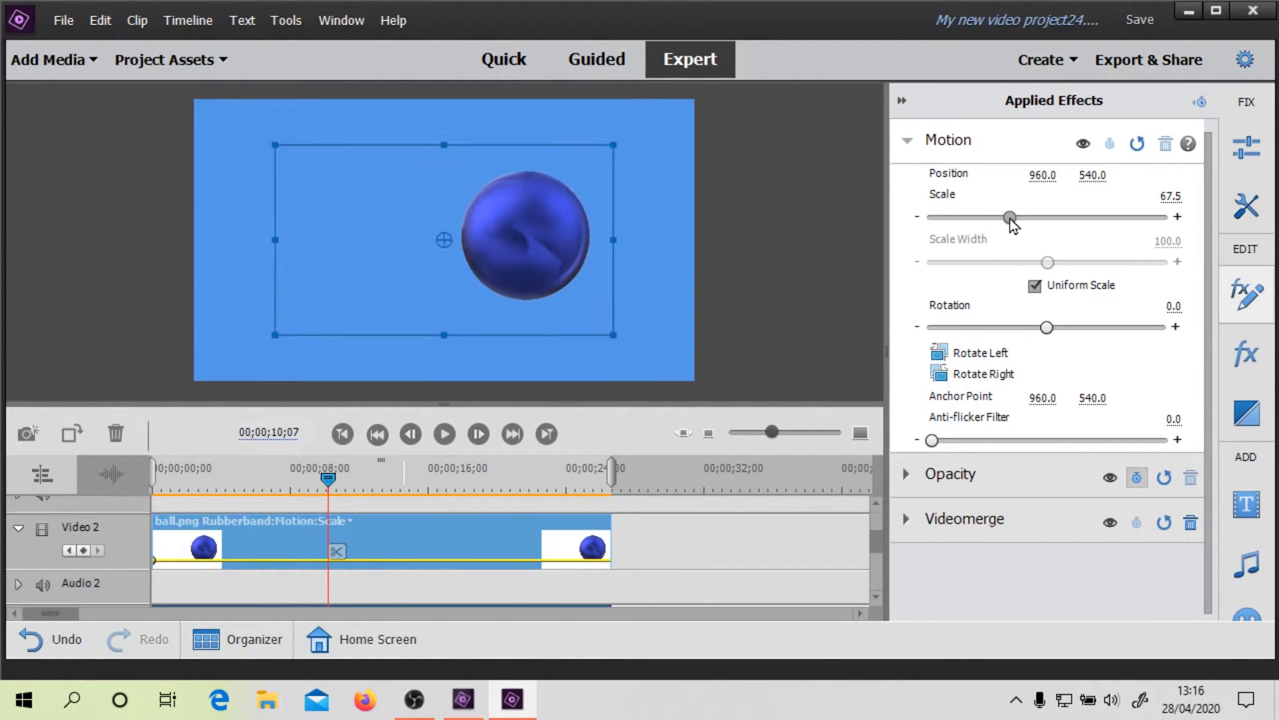
drag(1010, 216, 1004, 216)
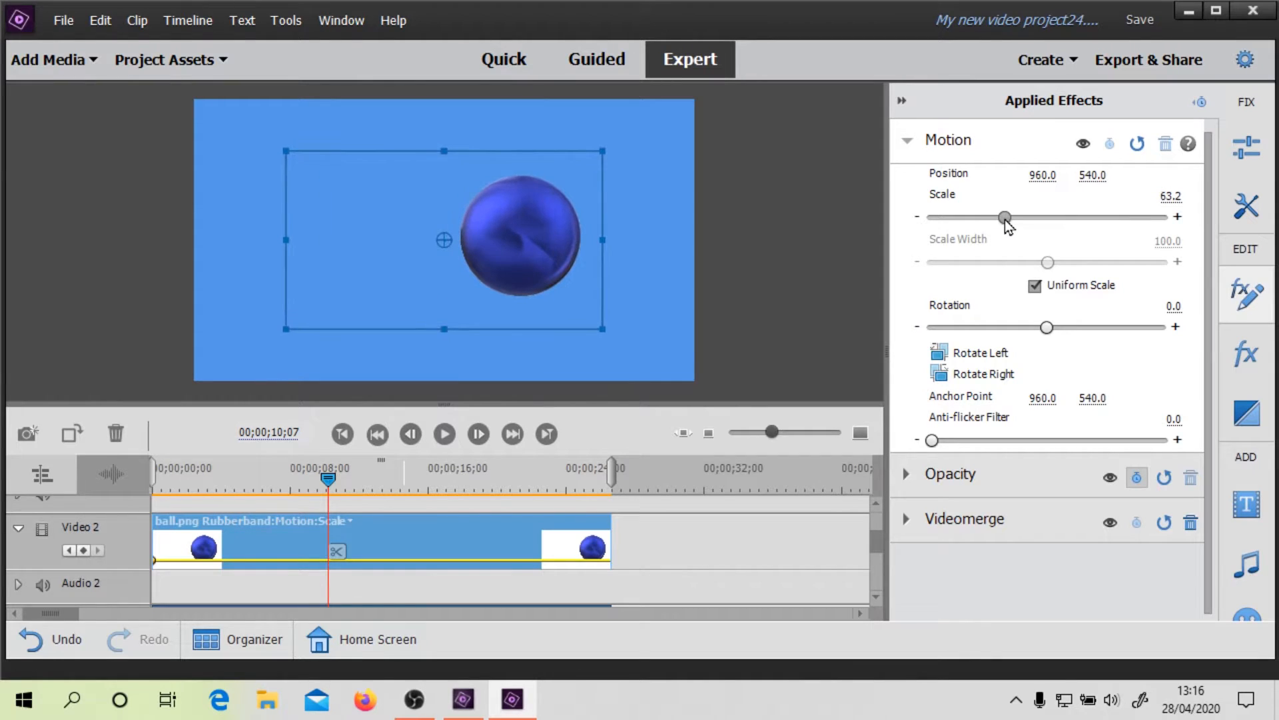
drag(1004, 217, 1011, 217)
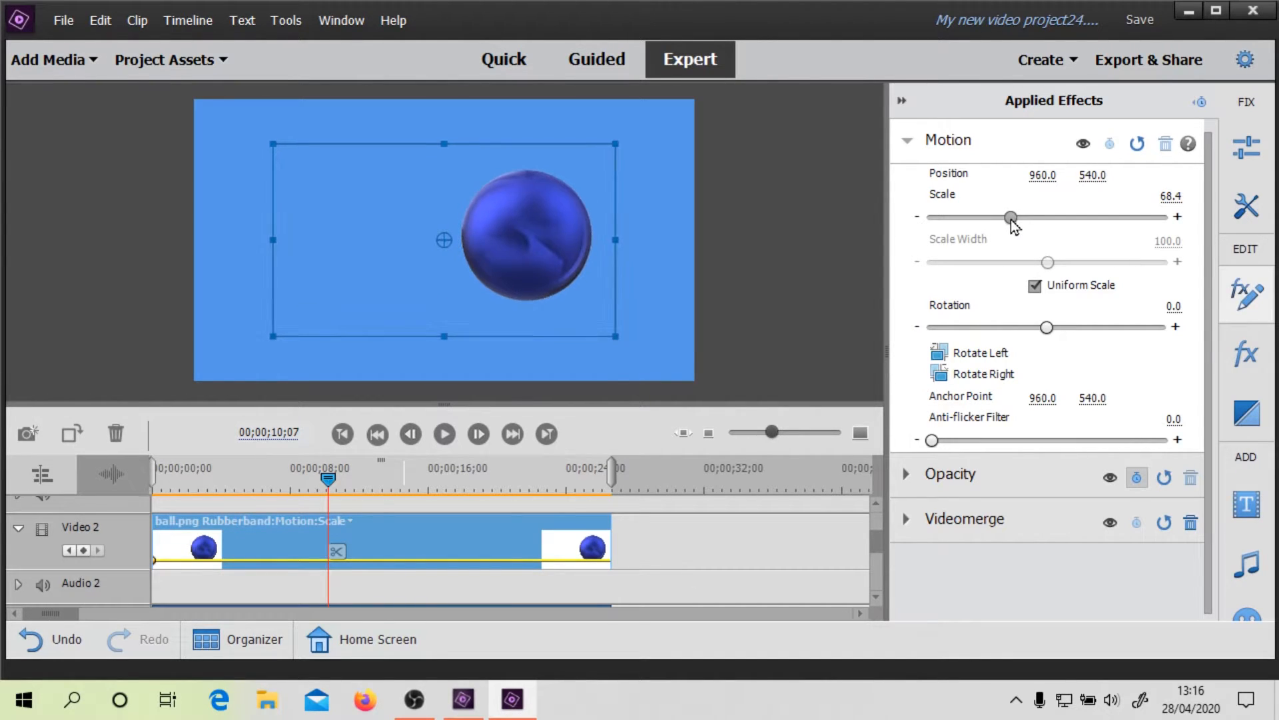
drag(1010, 216, 1015, 216)
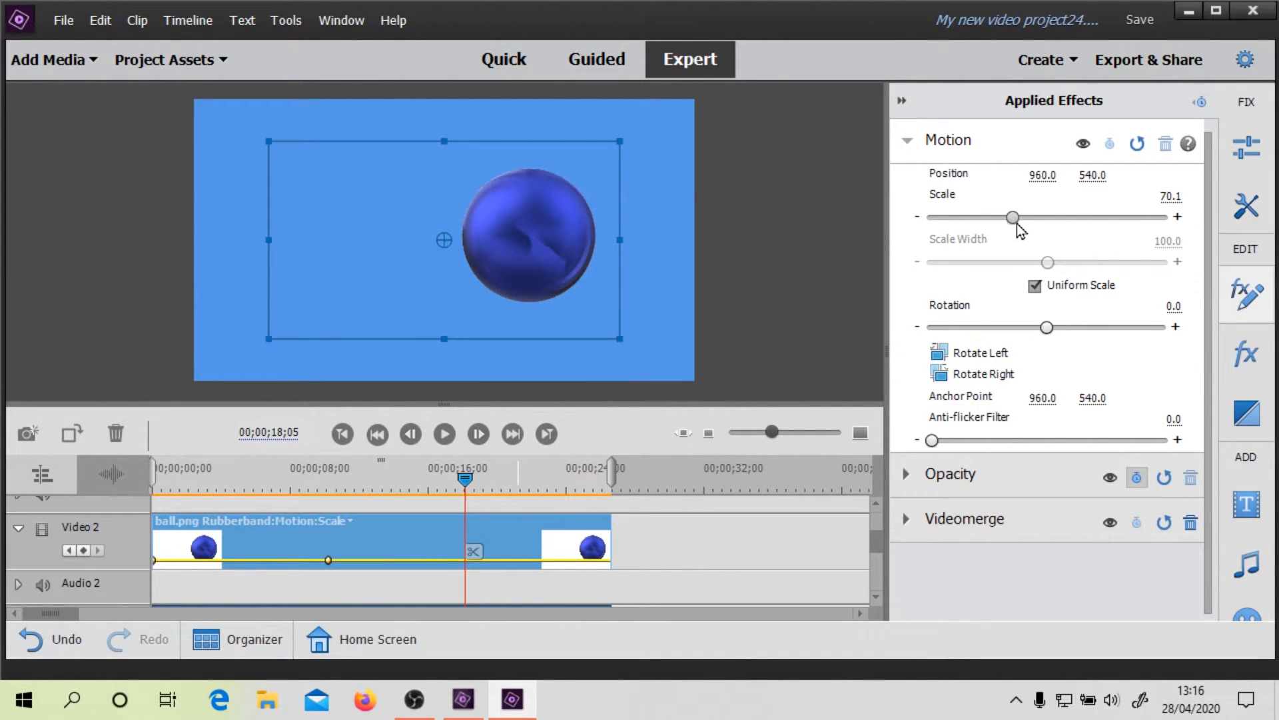
drag(1011, 217, 1084, 217)
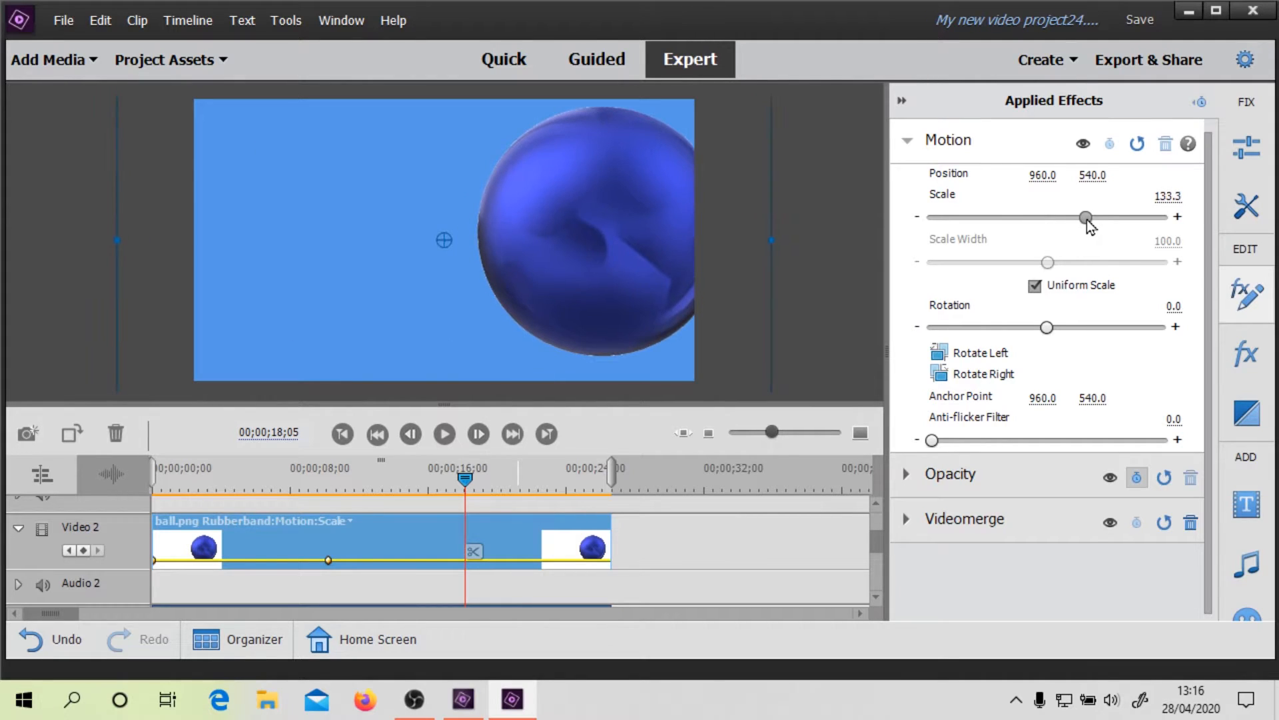
drag(1083, 217, 1094, 217)
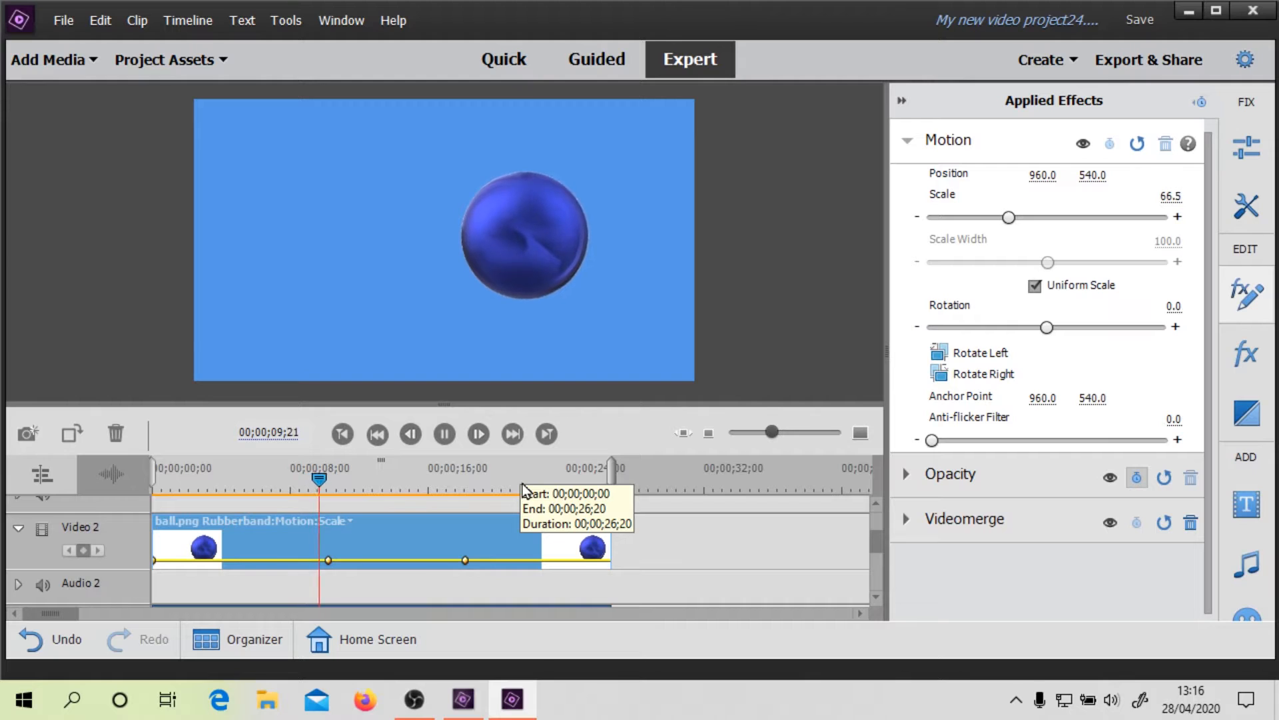
- Set a final Scale of about 139 at the clip end and play the growth from the start
drag(319, 480, 354, 480)
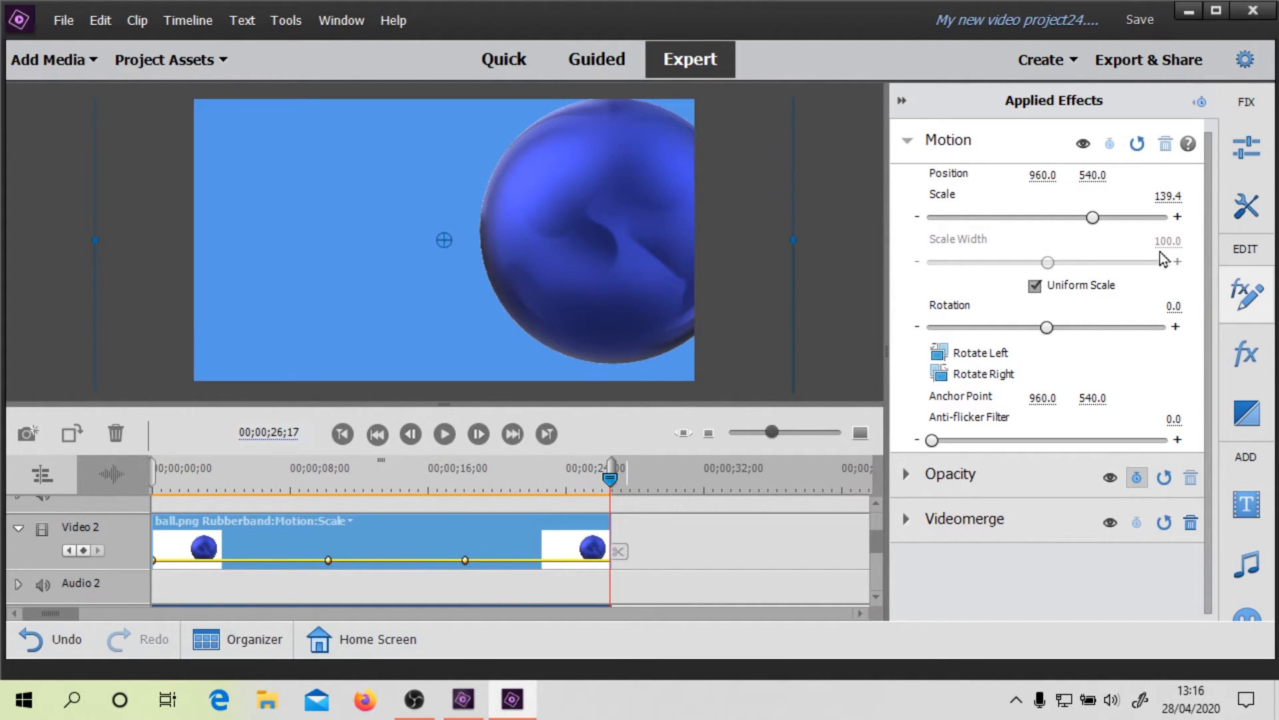
drag(1093, 217, 1163, 218)
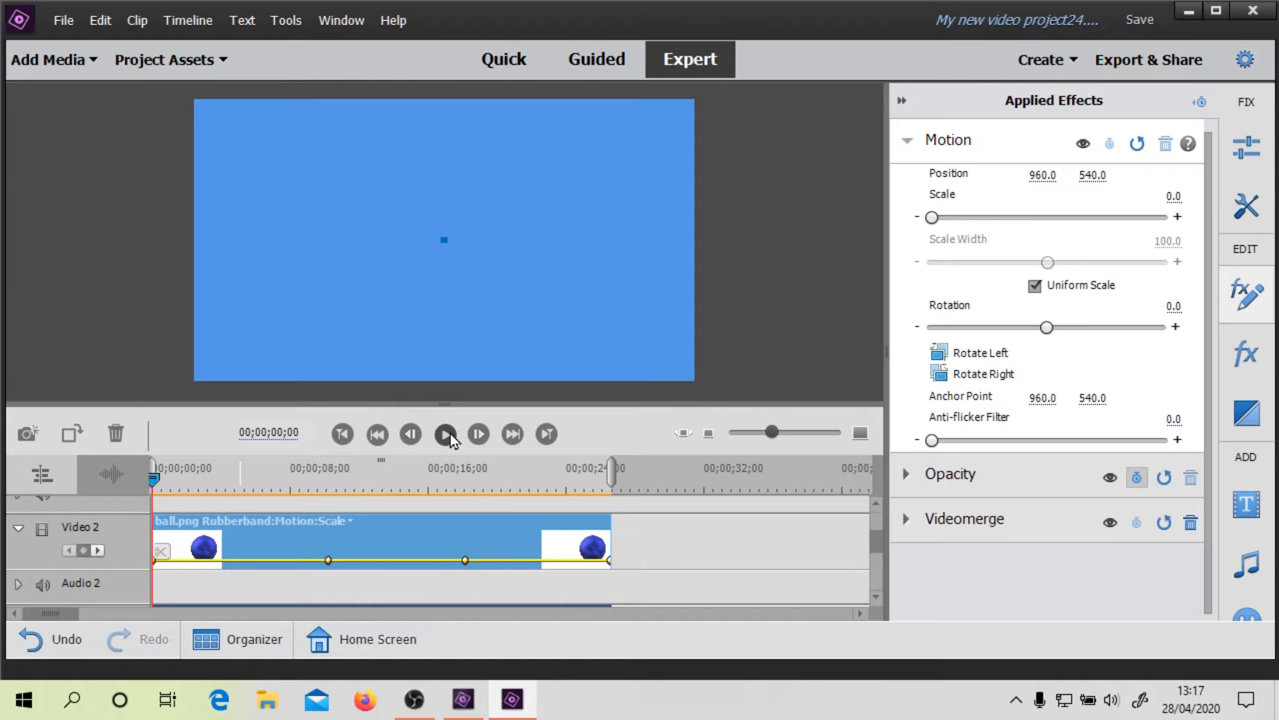
click(446, 433)
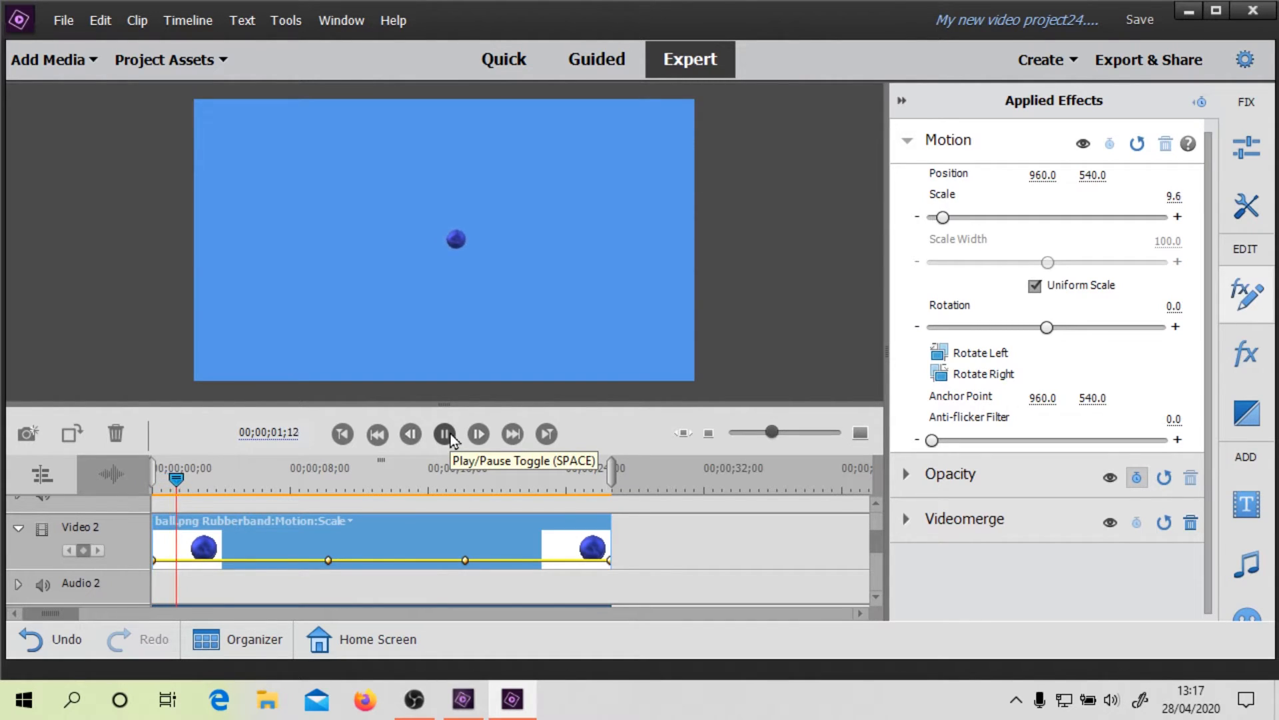
click(444, 433)
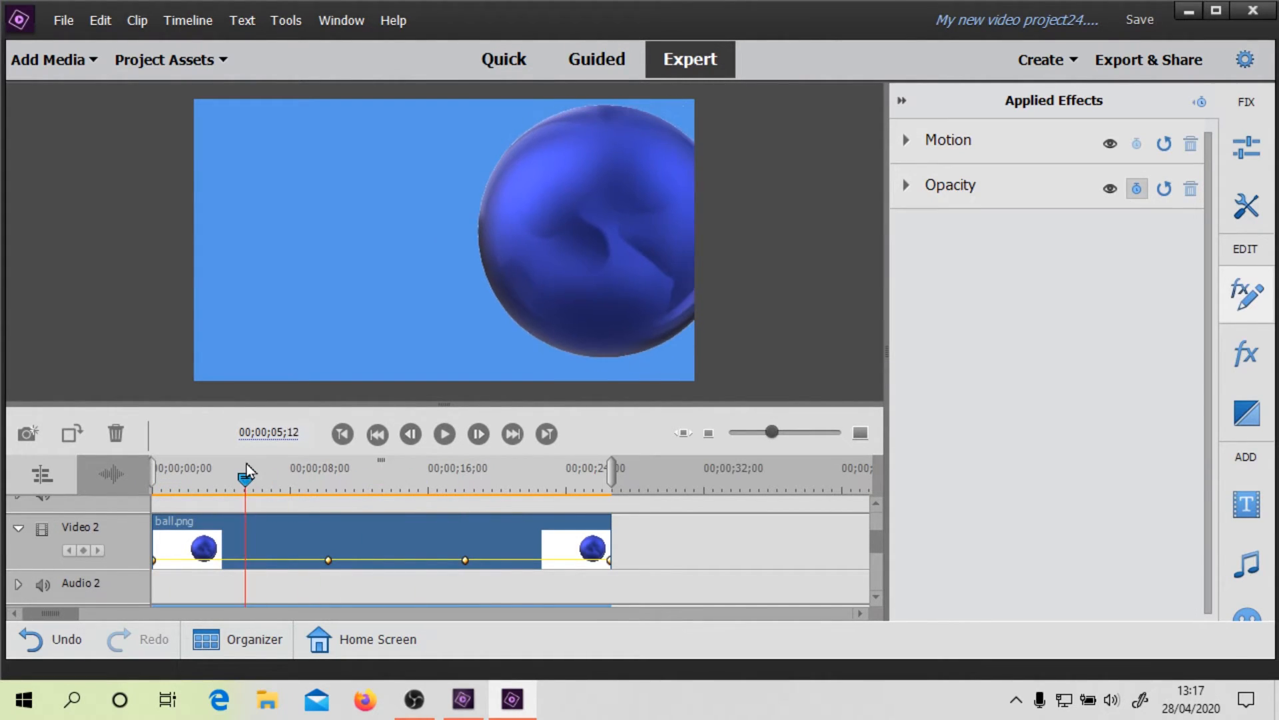
click(167, 59)
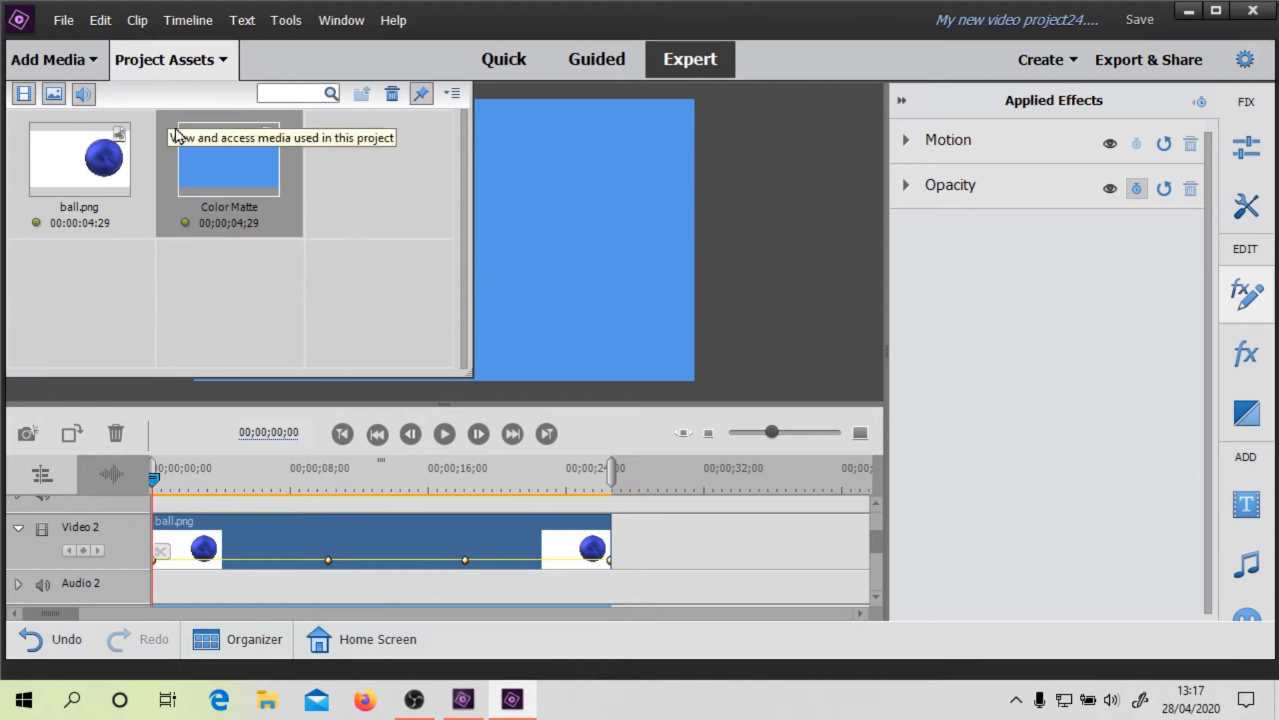
mouse_move(163, 151)
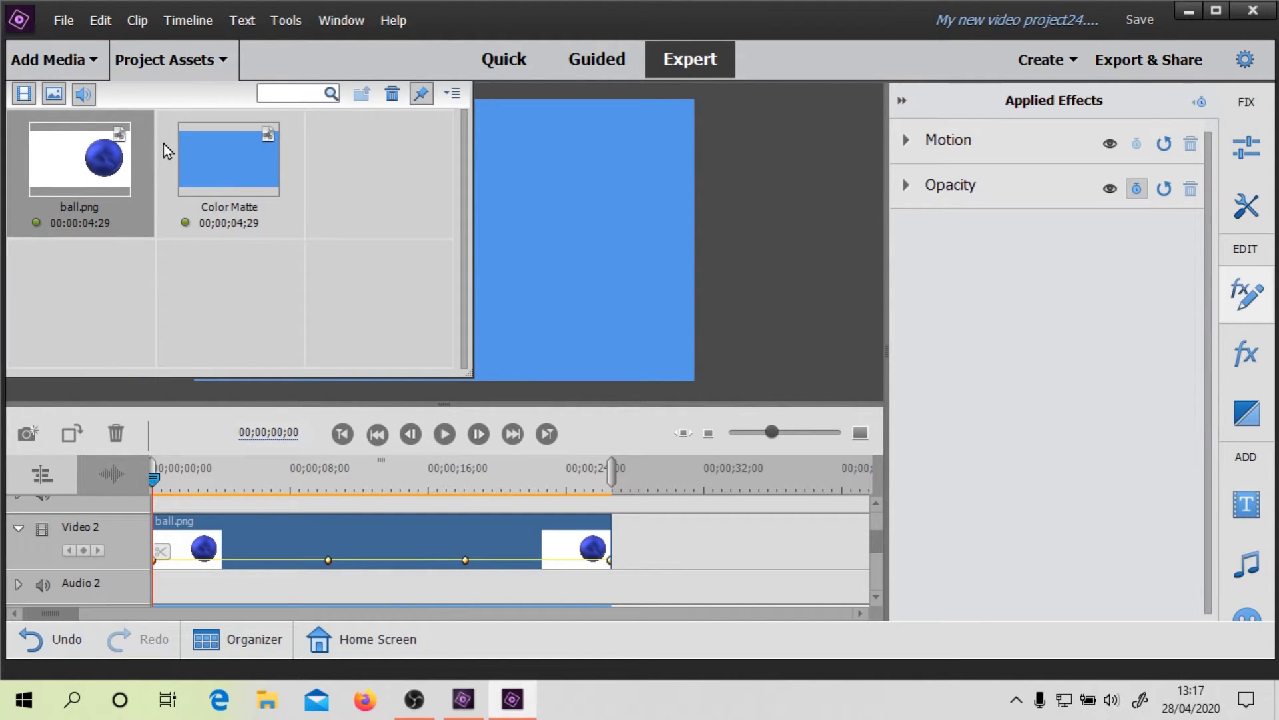
- Invert ball.png's alpha channel via Interpret Footage and play the black-shape result
click(63, 21)
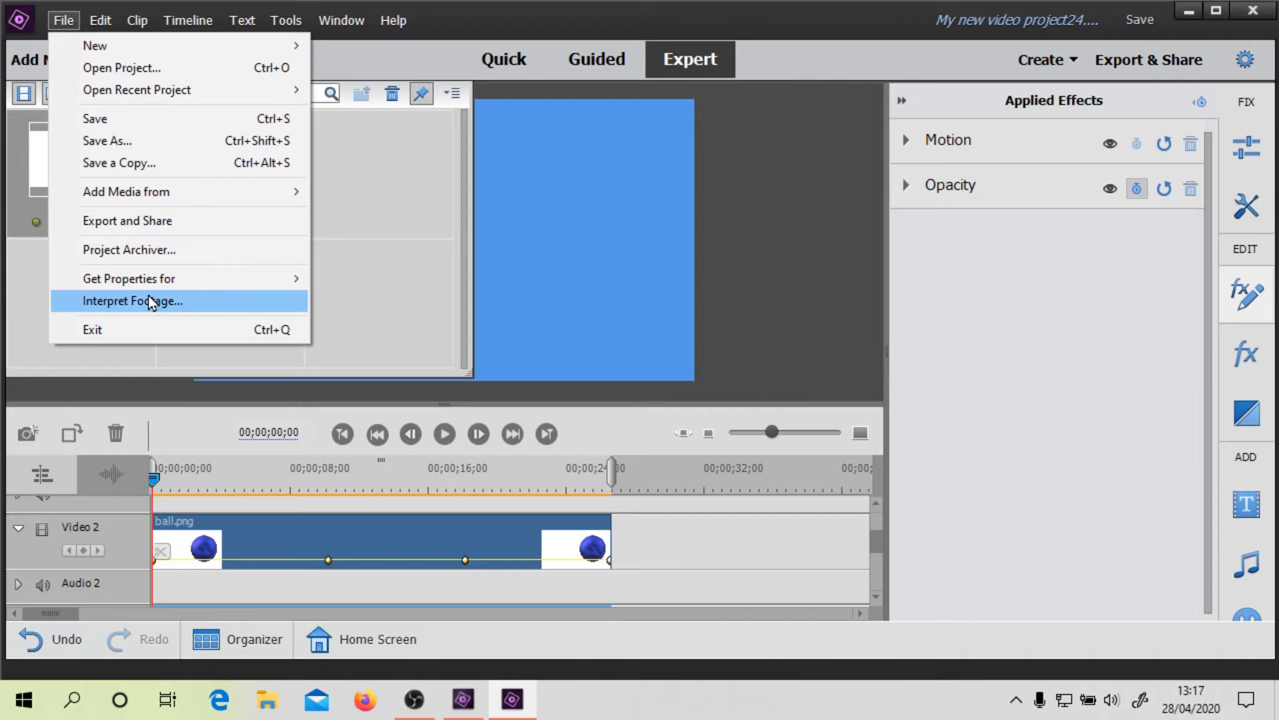
click(134, 301)
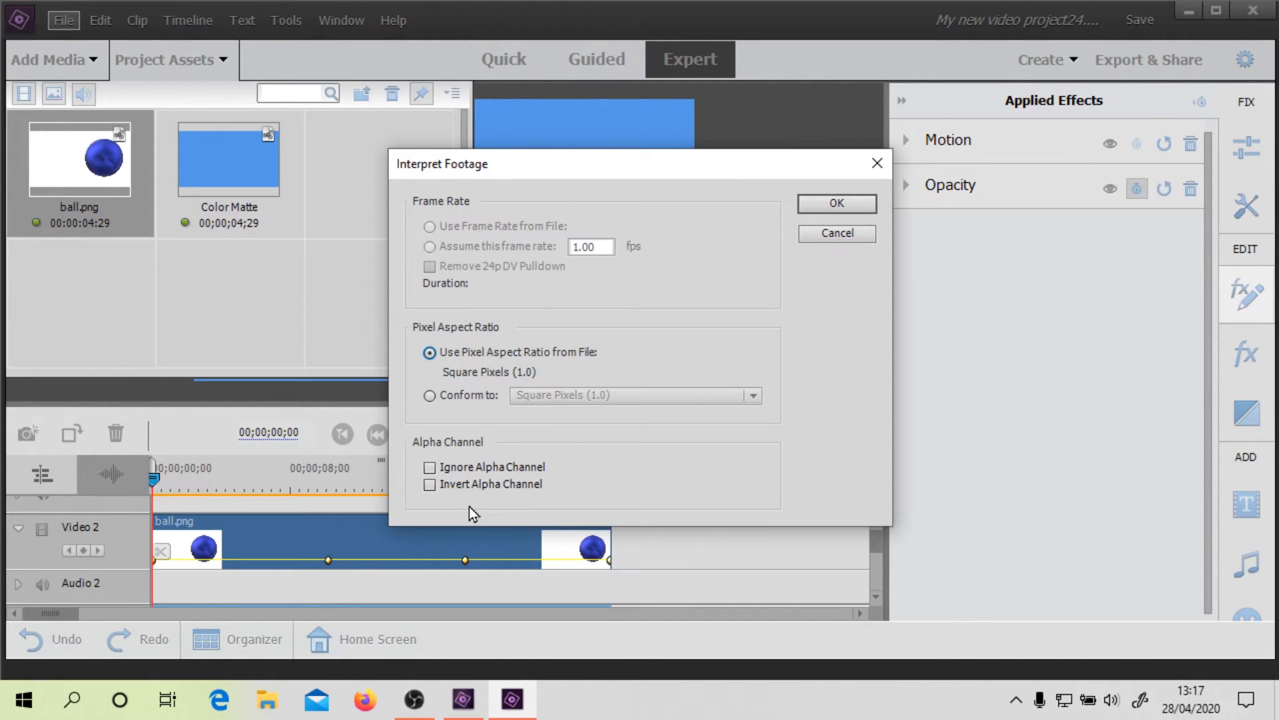
click(430, 484)
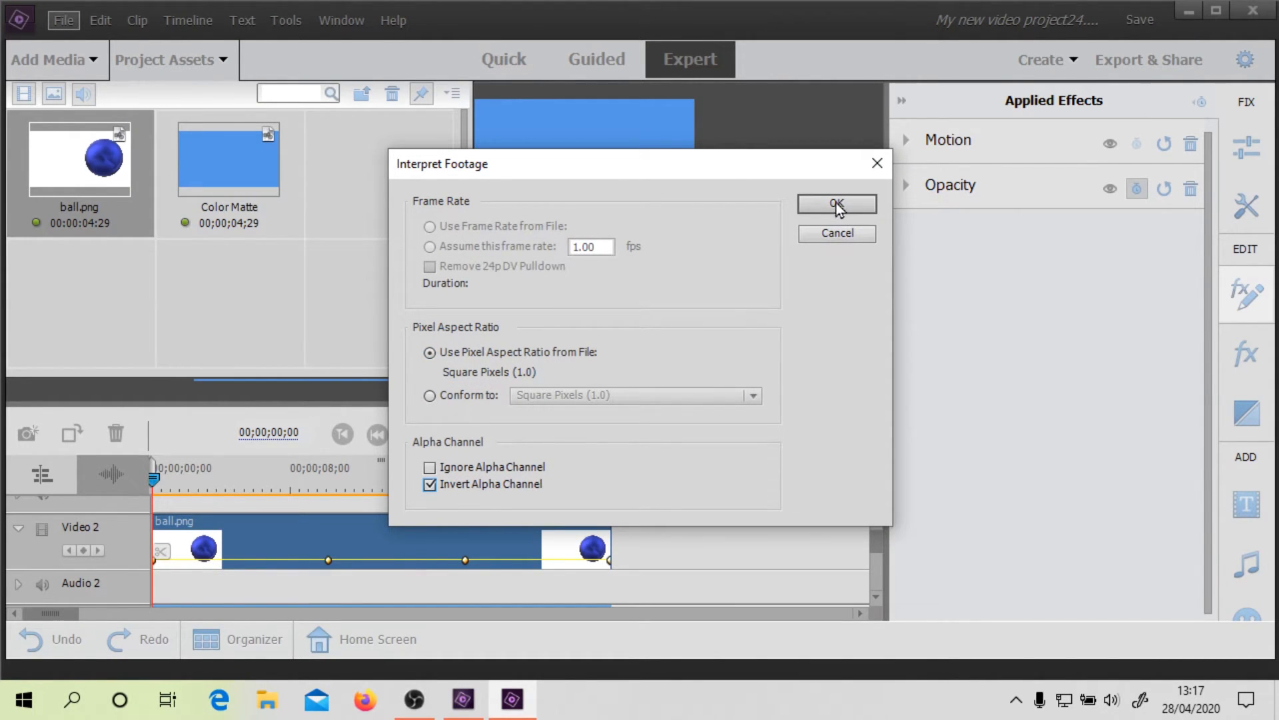
click(836, 204)
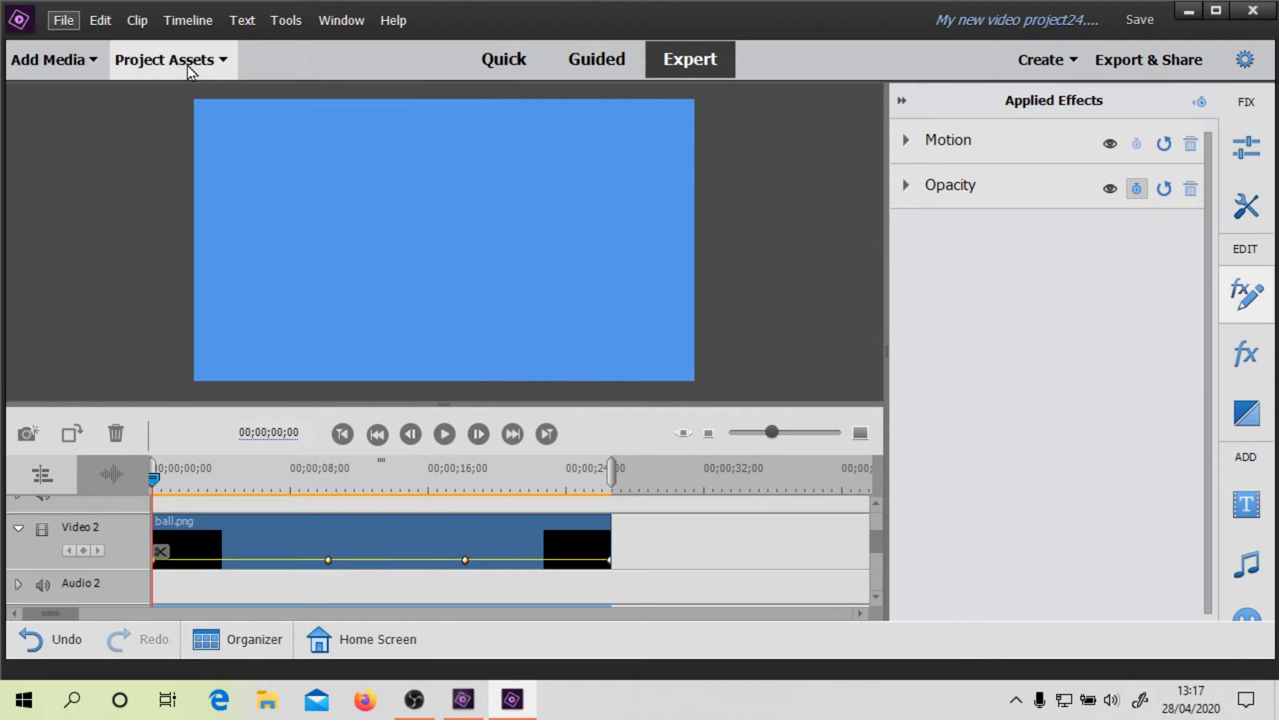
click(443, 433)
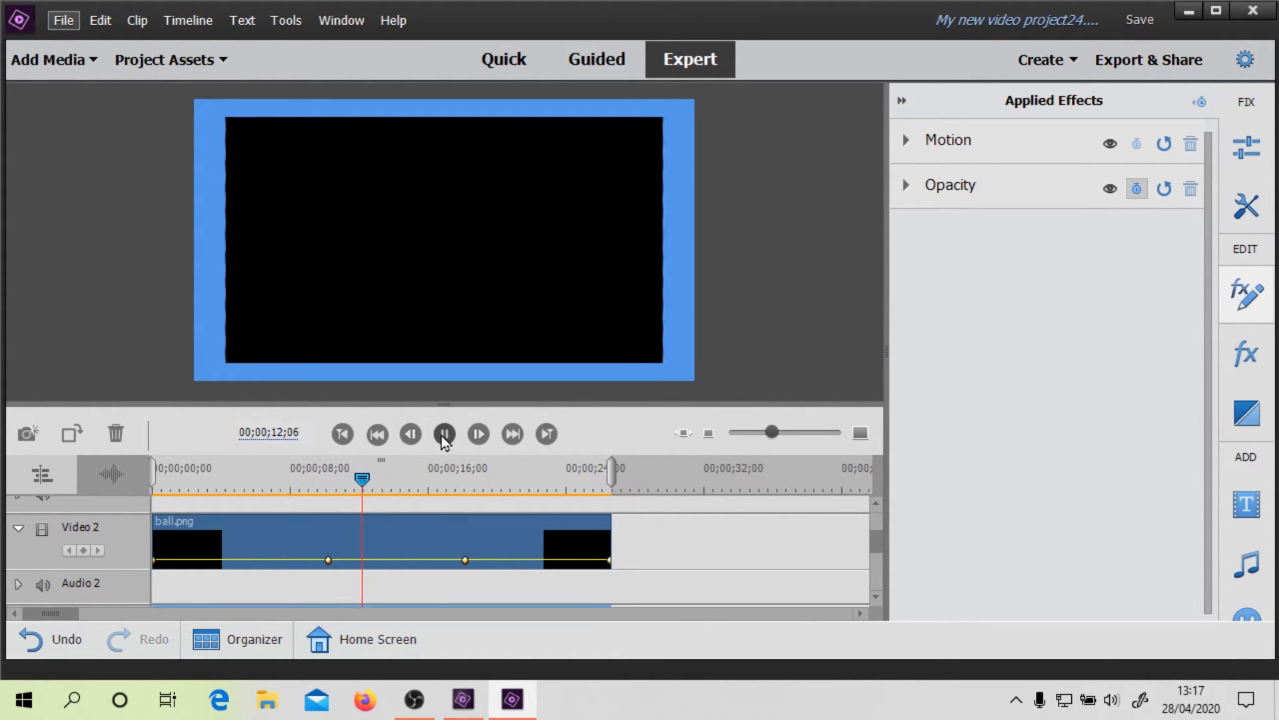
- Stop playback and turn Invert Alpha Channel back off to restore the ball
click(444, 434)
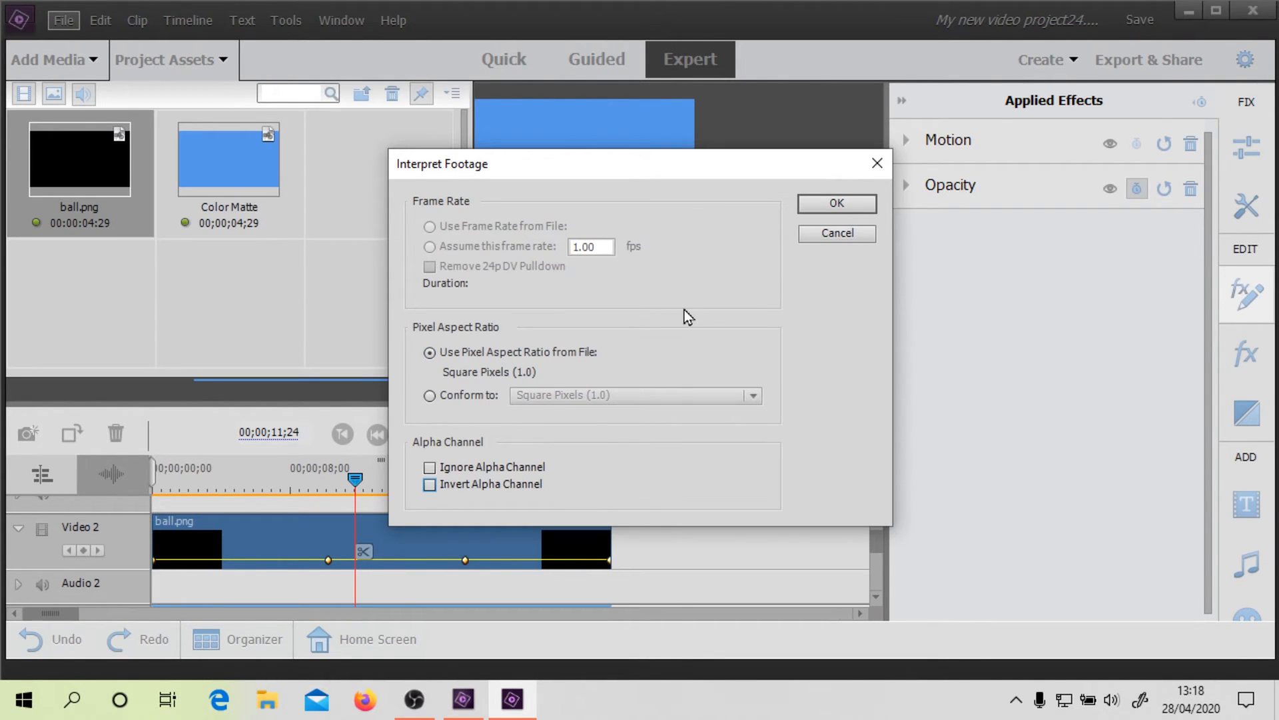
click(835, 203)
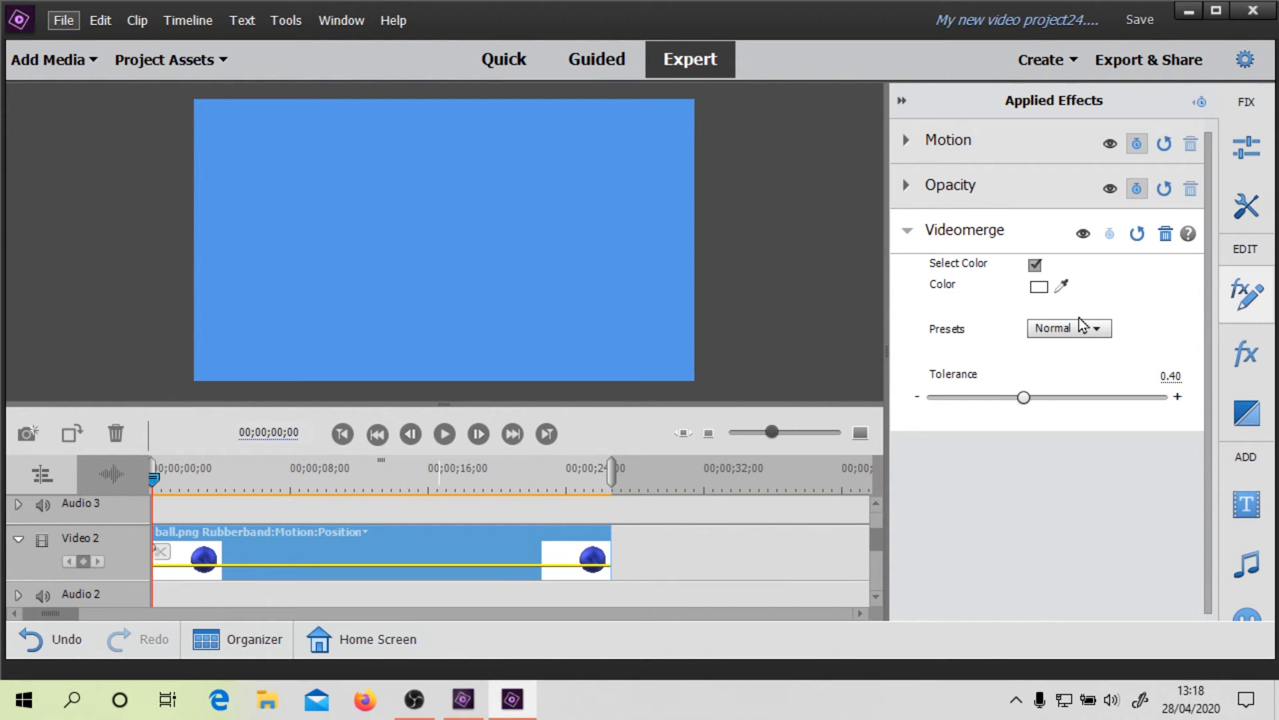
- Keyframe the ball's horizontal position rightwards under Motion, ending at X 400
click(905, 139)
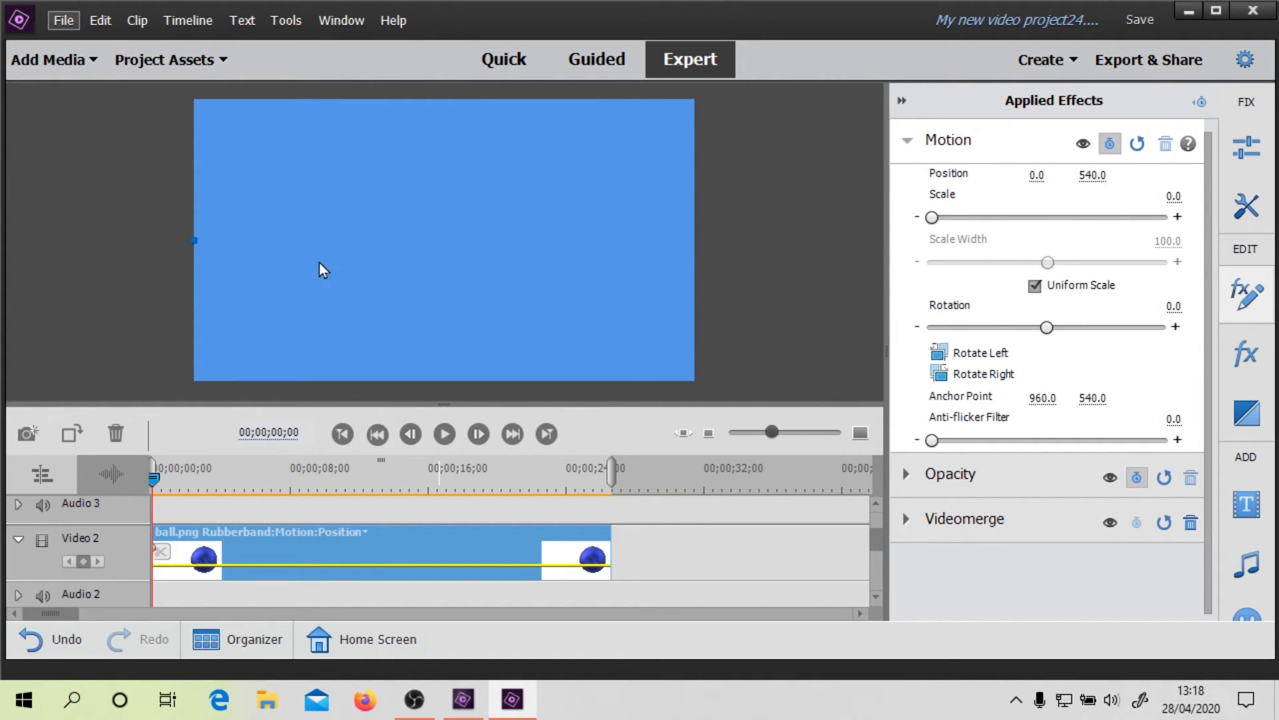
mouse_move(659, 347)
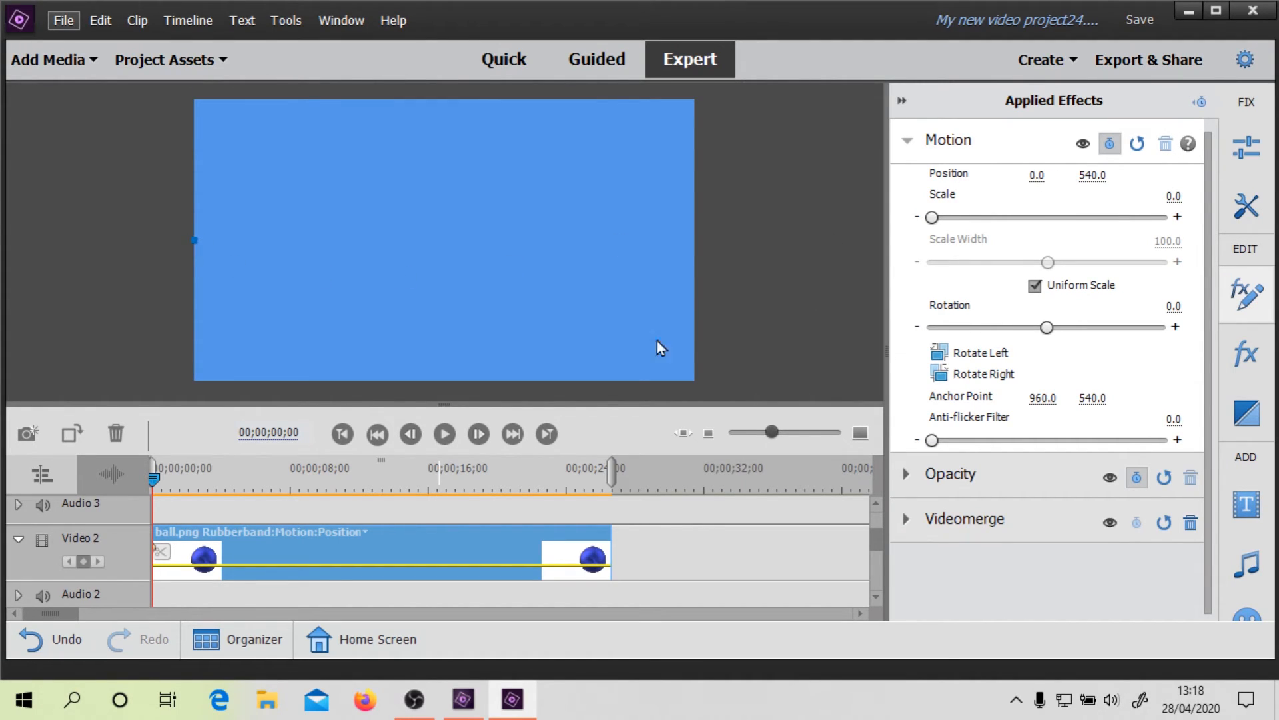
click(323, 479)
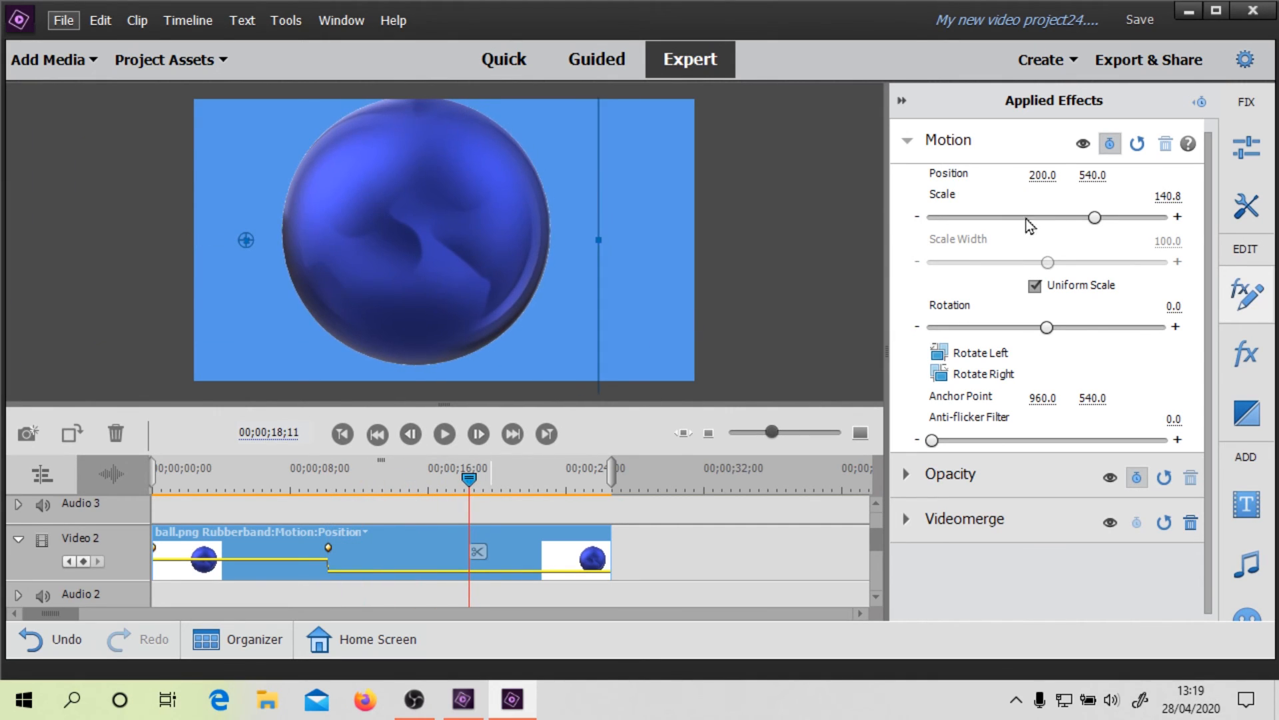
text(400)
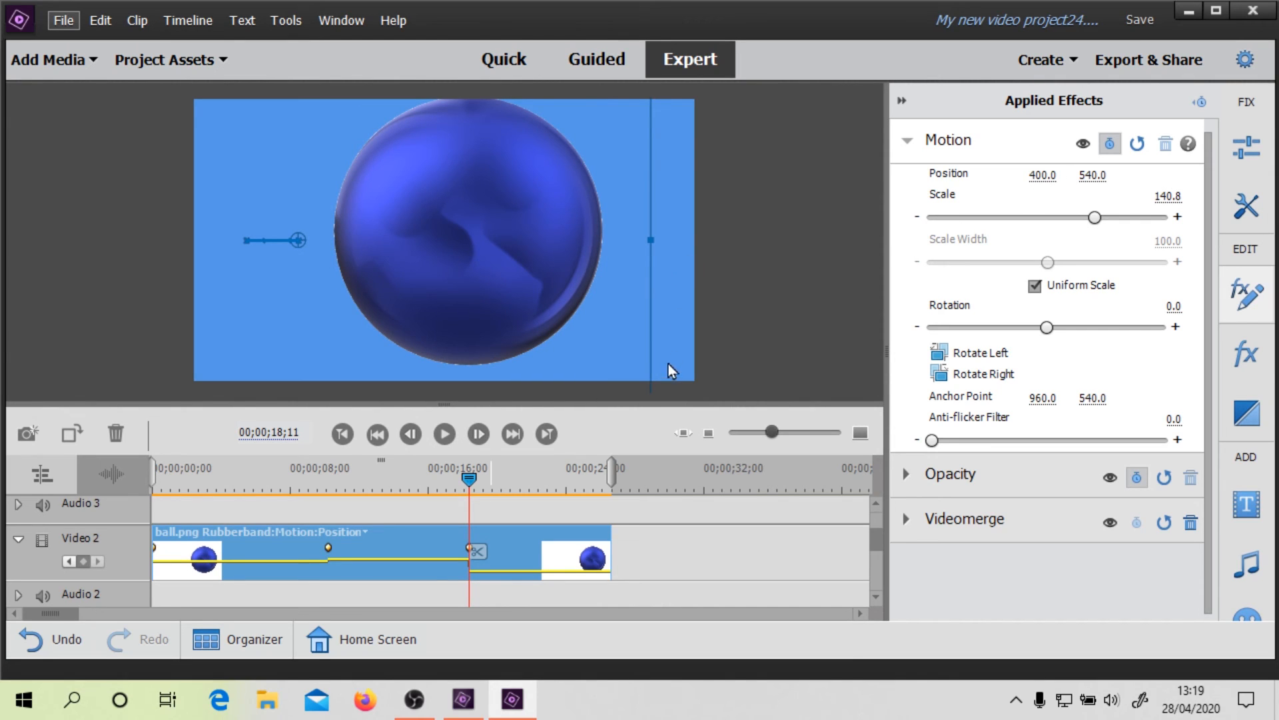
mouse_move(469, 479)
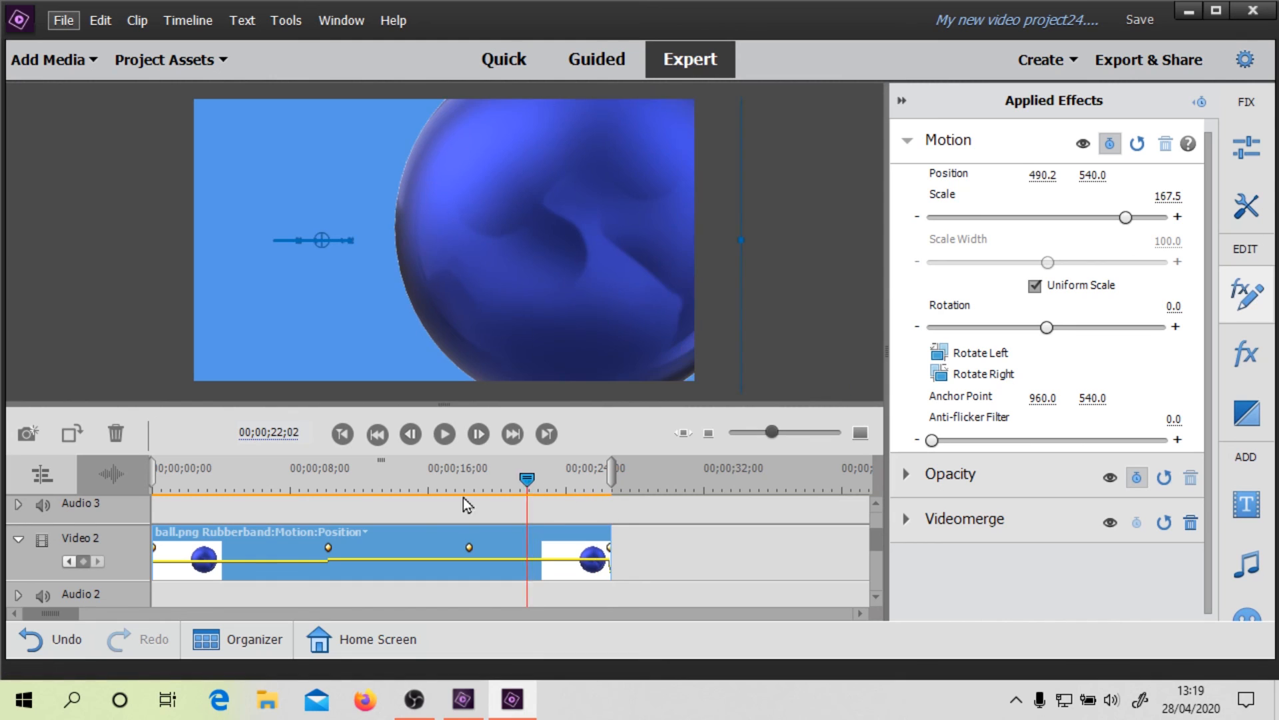
- Return to the start of the clip and play the animation to preview it
click(342, 433)
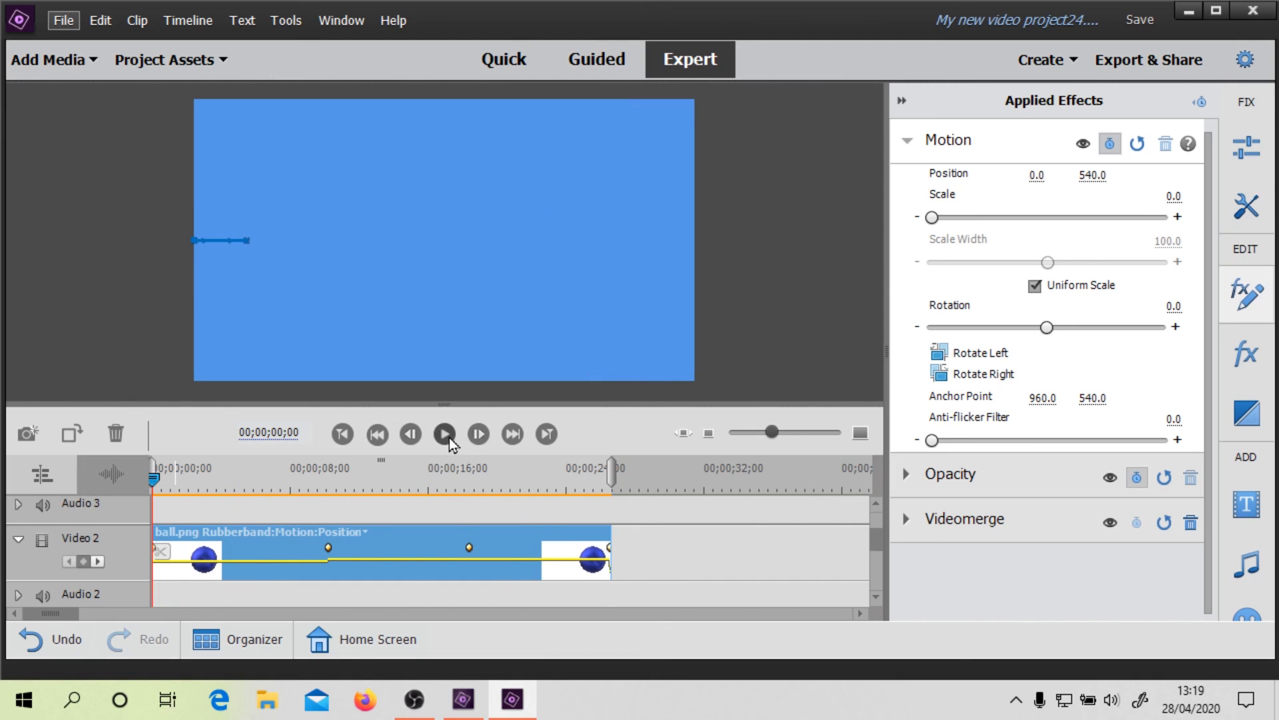
click(444, 433)
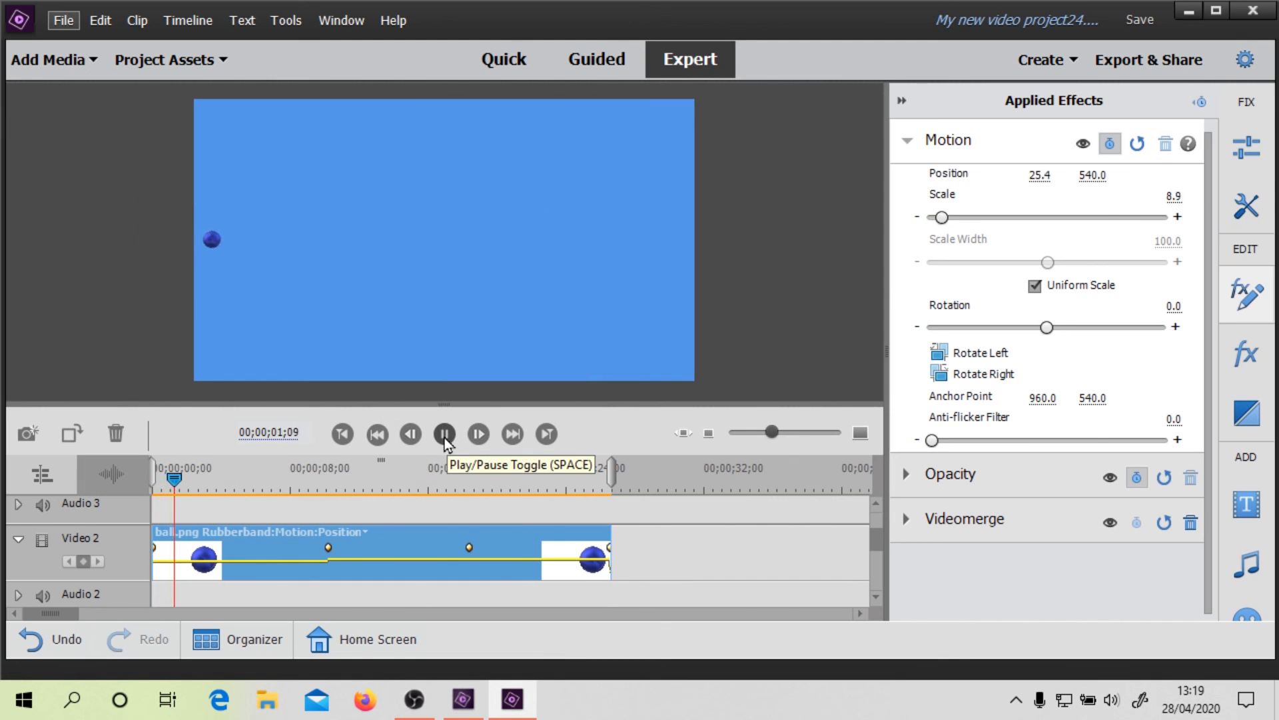